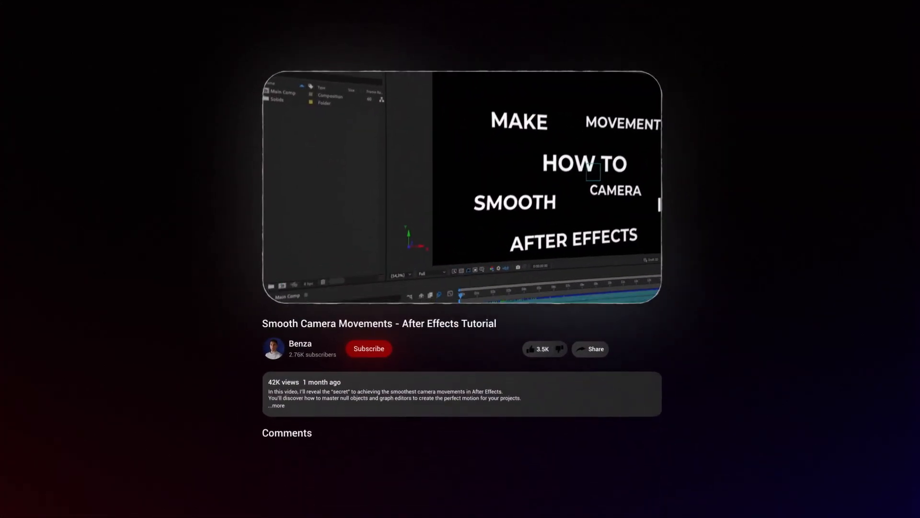
Browse the lens presets and leave the camera on the 50mm preset
scroll(down, 3)
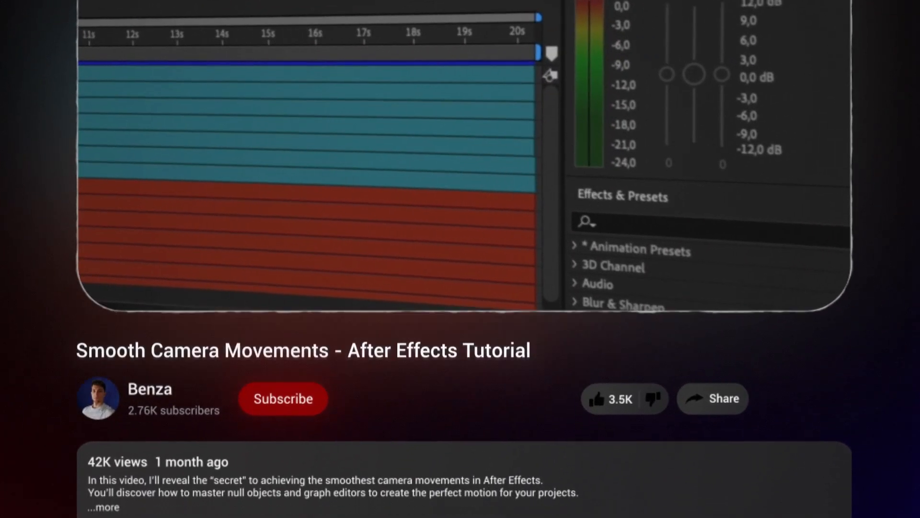
scroll(down, 3)
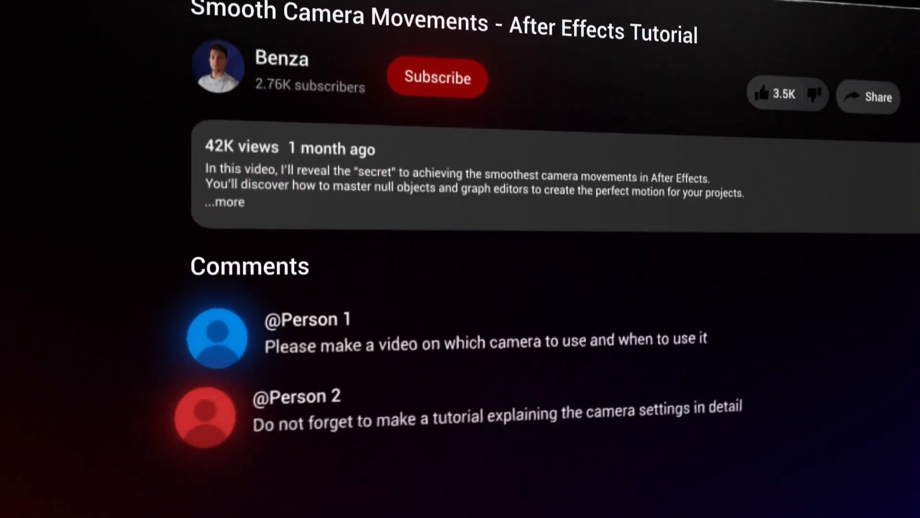
scroll(down, 3)
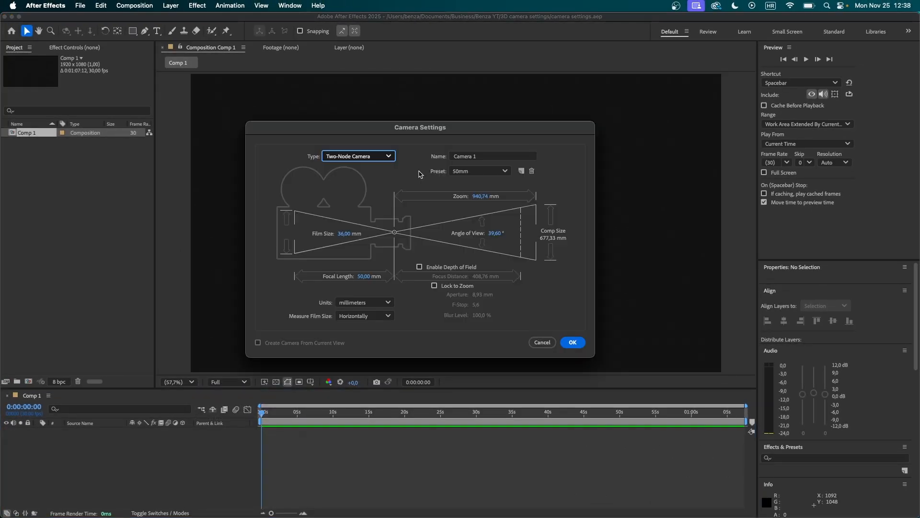
mouse_move(415, 180)
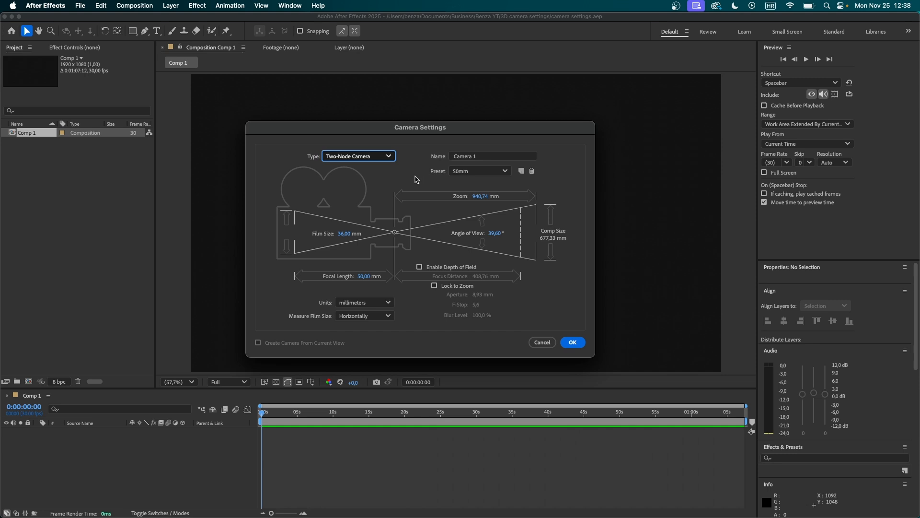
mouse_move(444, 247)
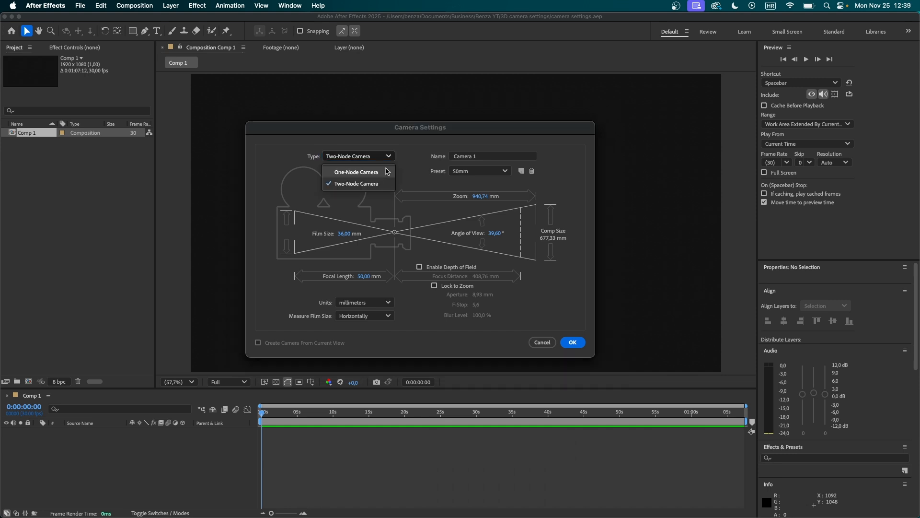
mouse_move(371, 176)
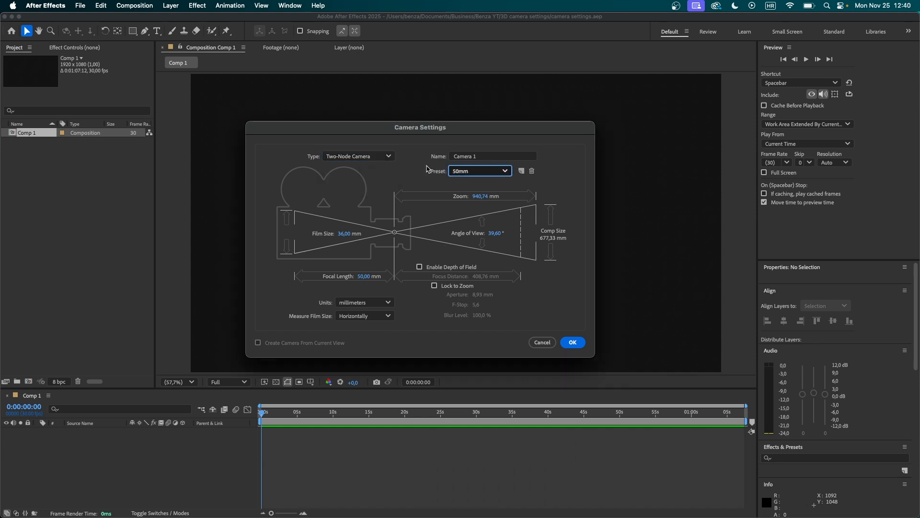
click(479, 170)
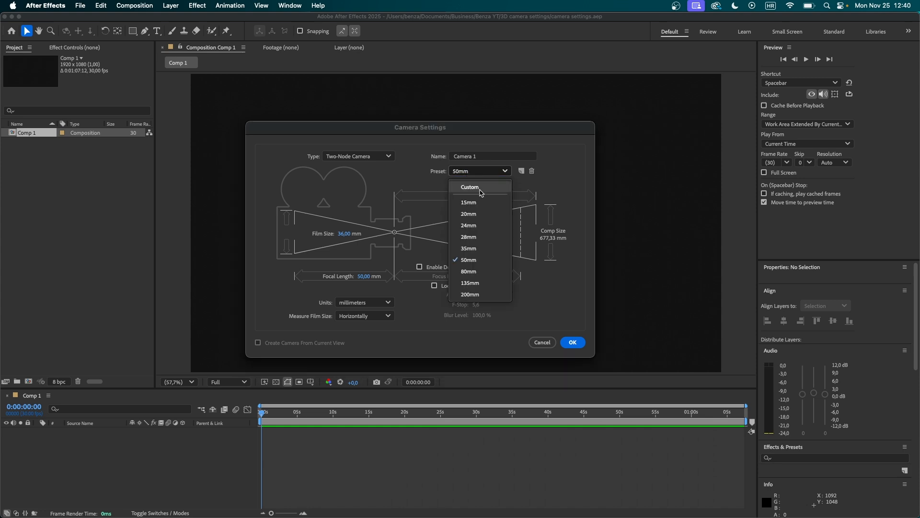
mouse_move(477, 204)
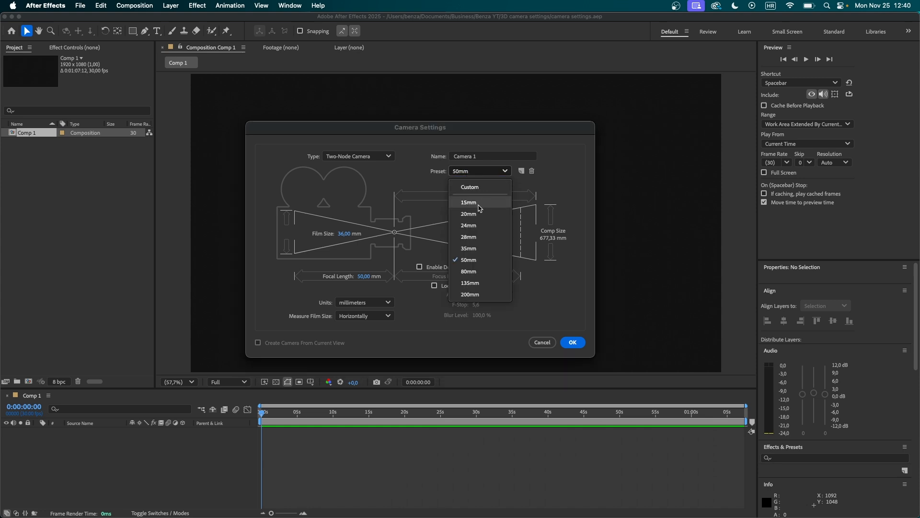
mouse_move(474, 216)
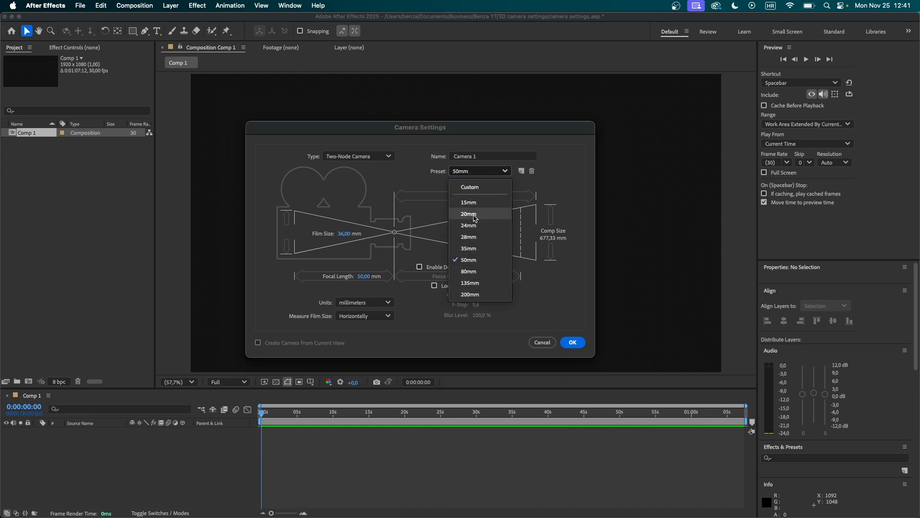
mouse_move(479, 294)
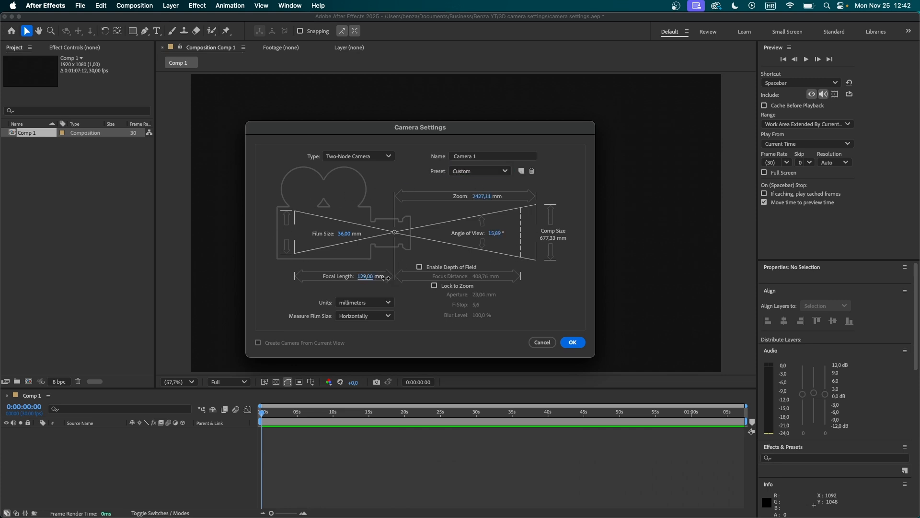
click(479, 170)
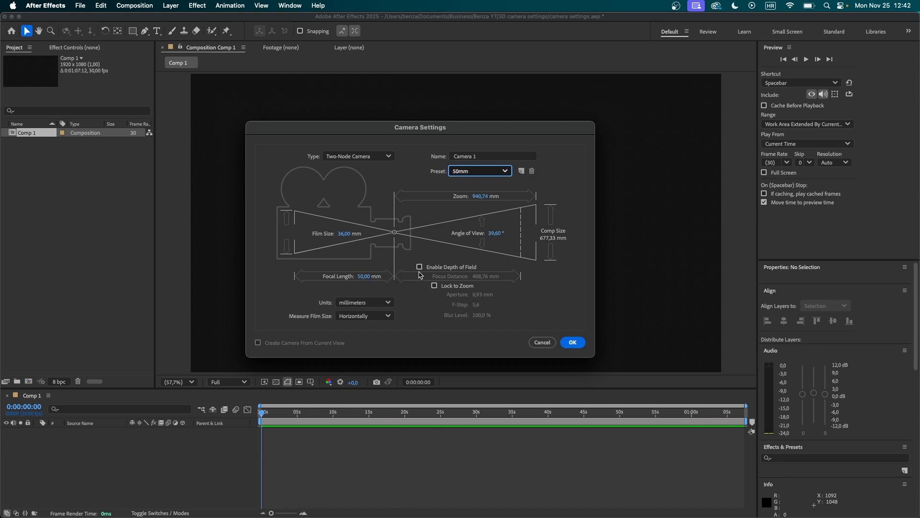
Enable depth of field, then cancel the camera settings without creating a camera
click(420, 266)
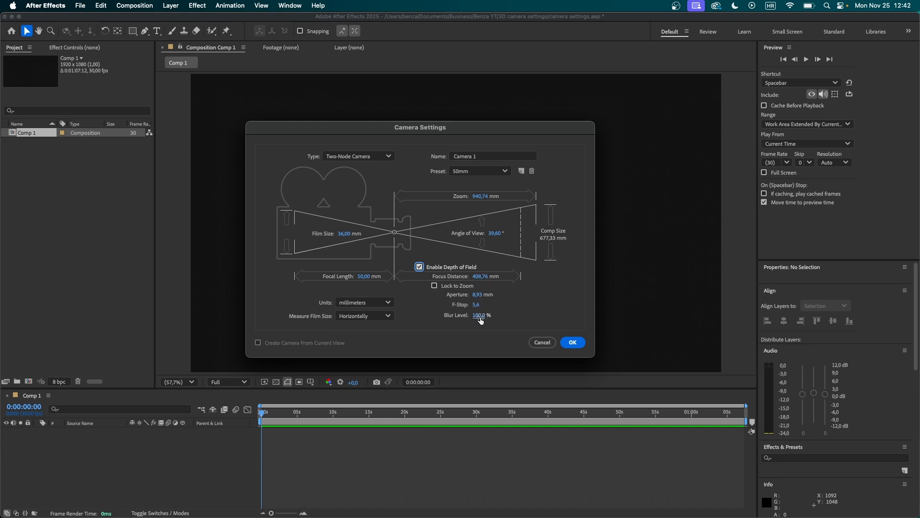
mouse_move(511, 316)
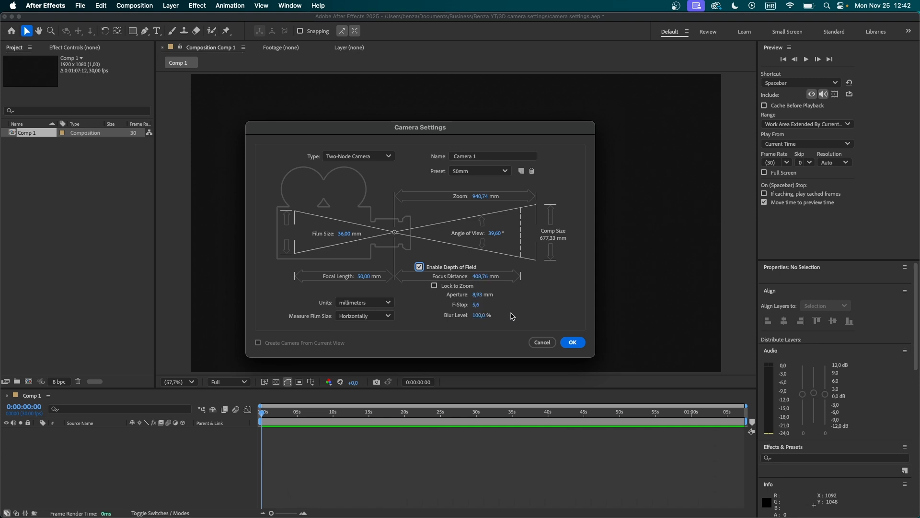
click(540, 342)
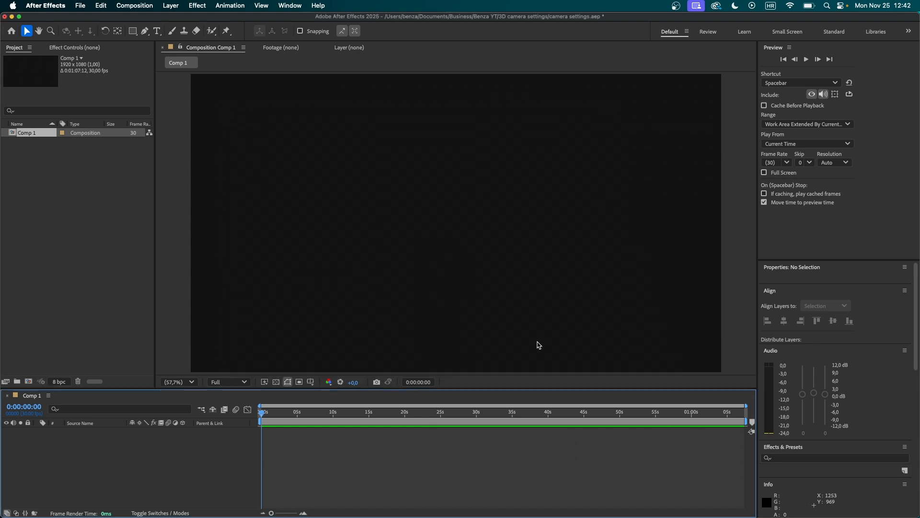
mouse_move(234, 438)
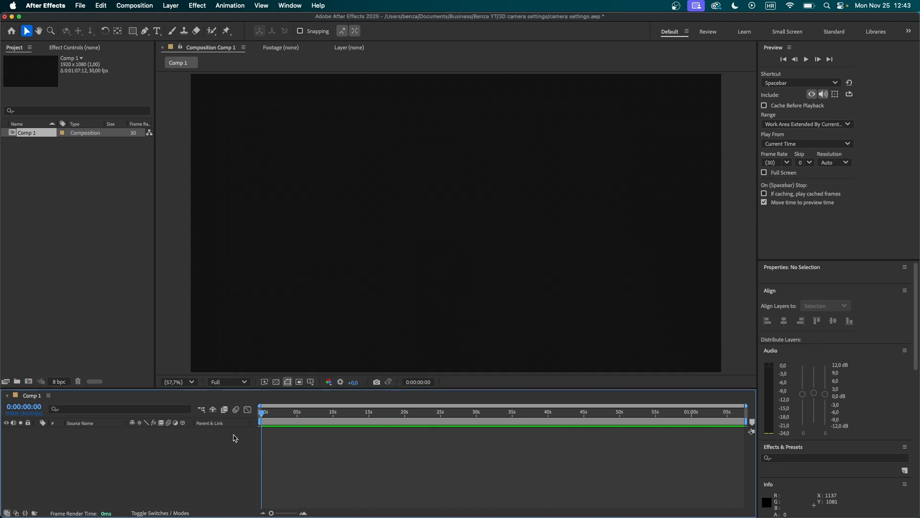
mouse_move(216, 481)
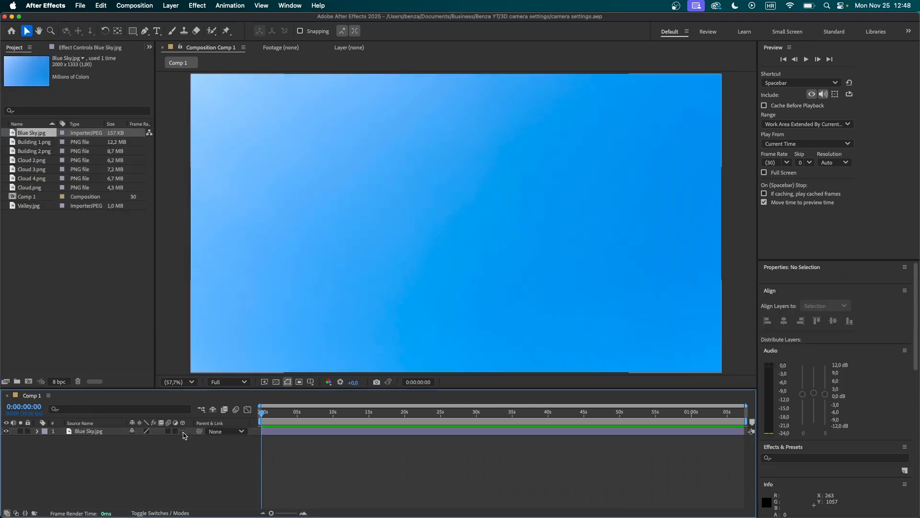
Make the Blue Sky layer a 3D layer in Comp 1
click(182, 430)
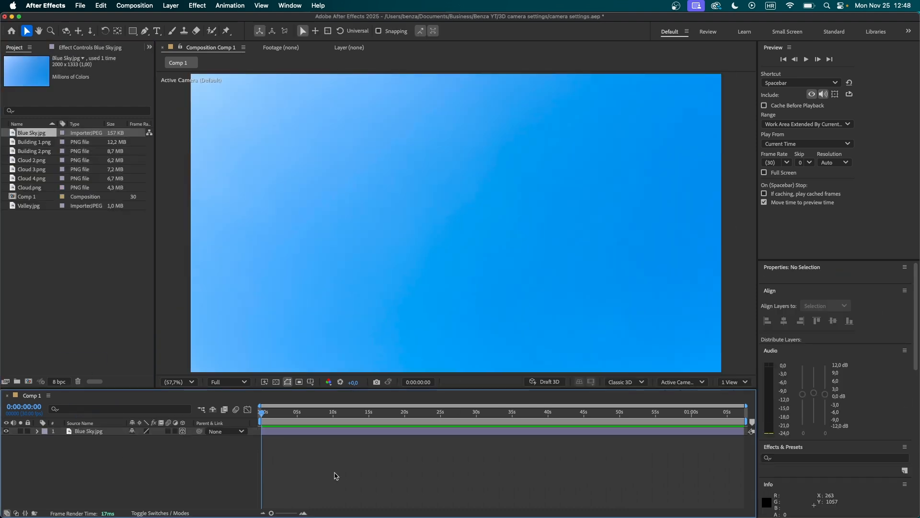
mouse_move(141, 468)
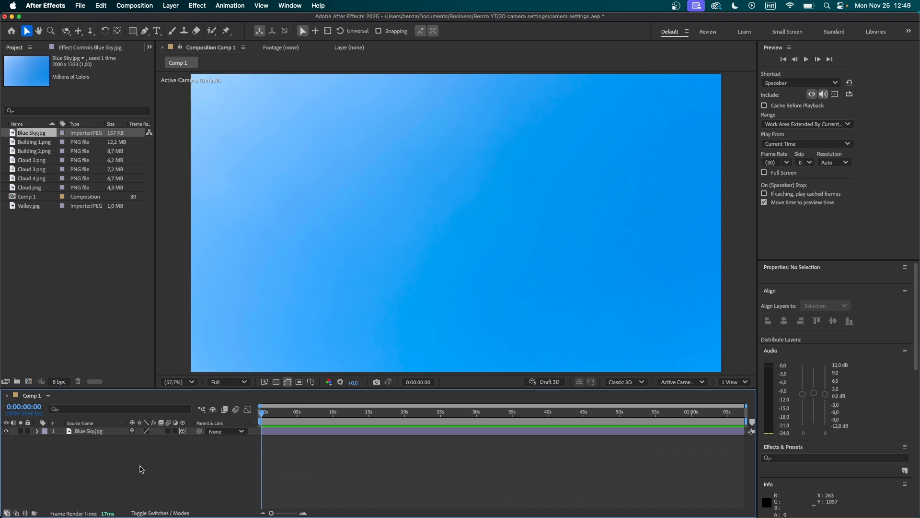
mouse_move(198, 470)
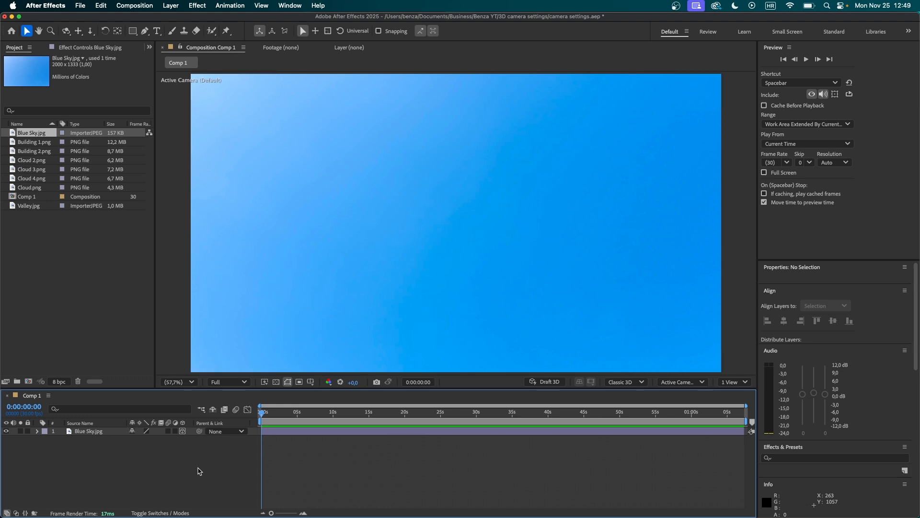
mouse_move(310, 474)
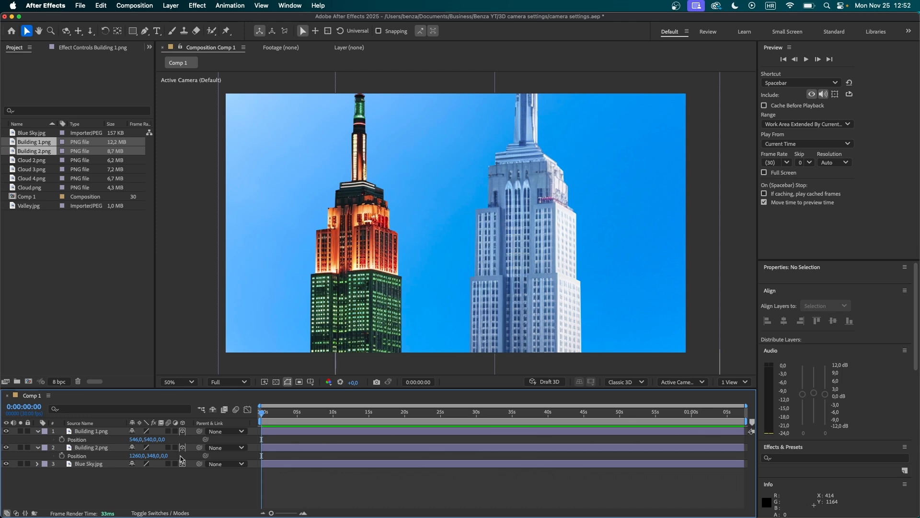
mouse_move(170, 443)
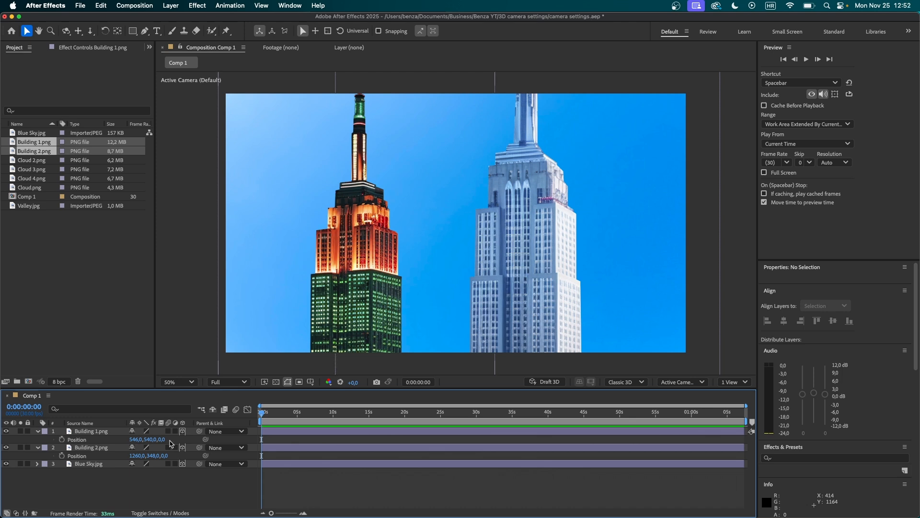
mouse_move(169, 445)
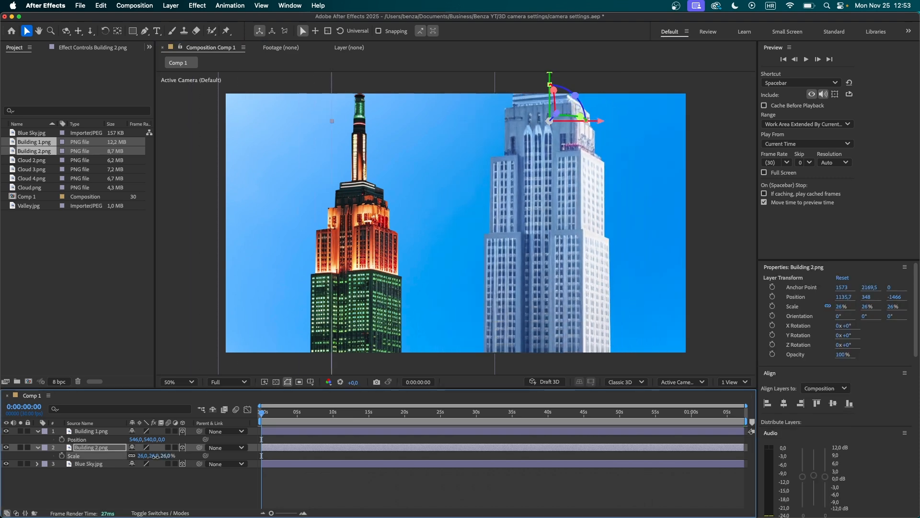
Select a scene layer in the timeline while arranging buildings, clouds and grass
click(91, 430)
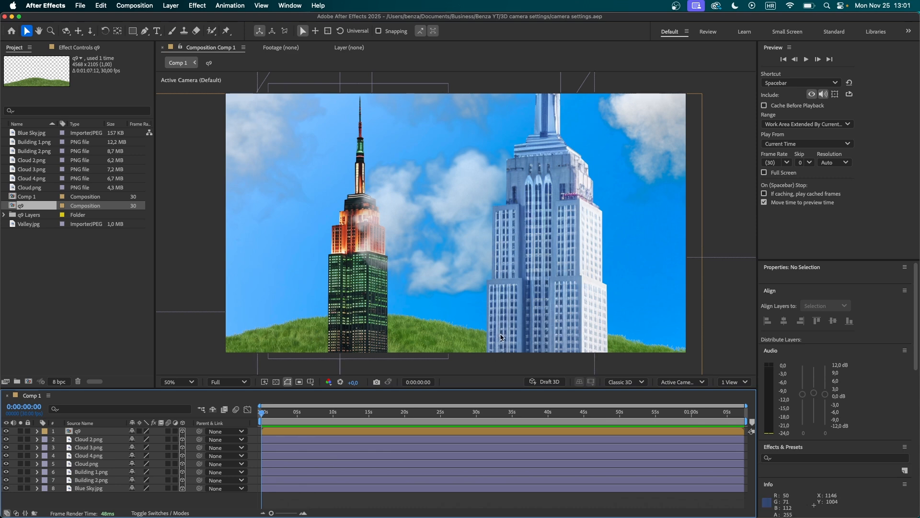
mouse_move(142, 501)
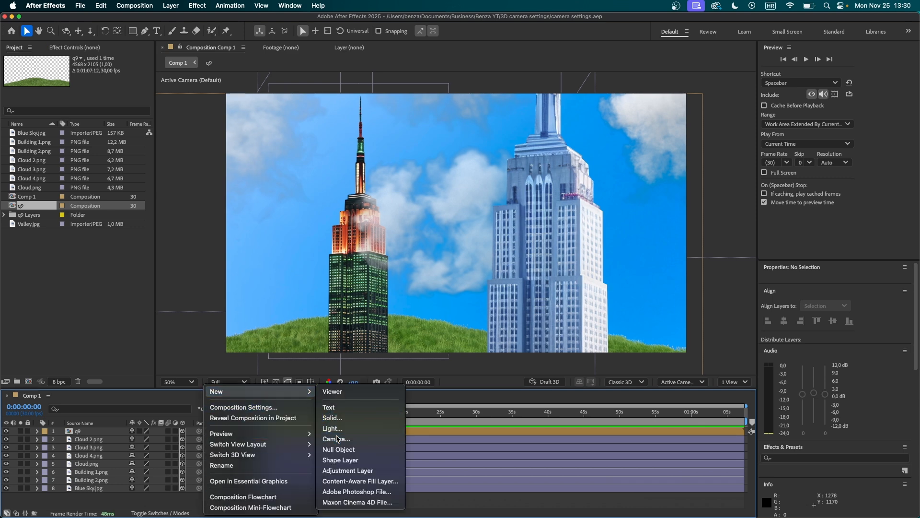
Create Camera 1 as a one-node camera after reviewing the camera types
click(336, 438)
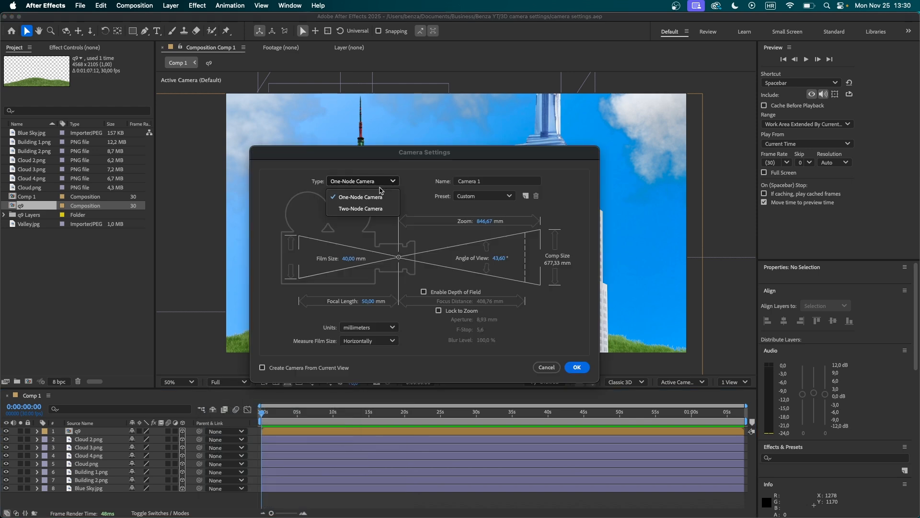
click(359, 197)
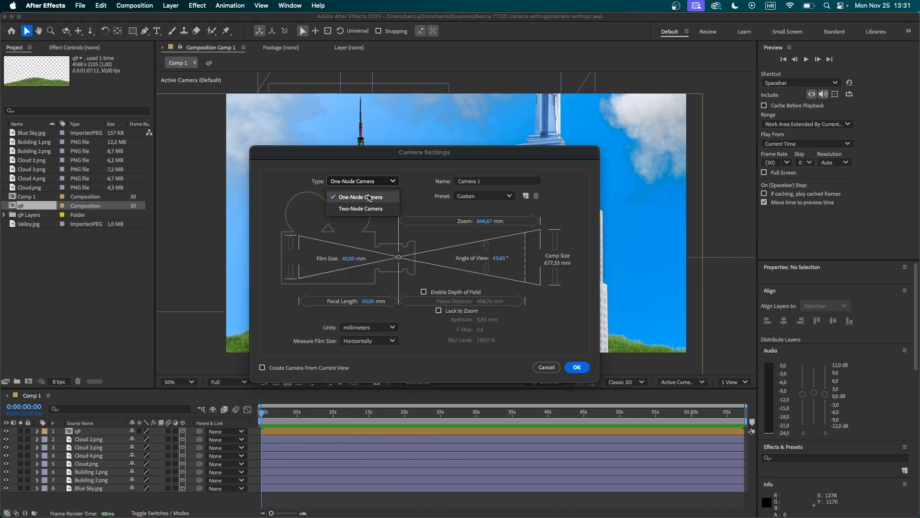
mouse_move(362, 208)
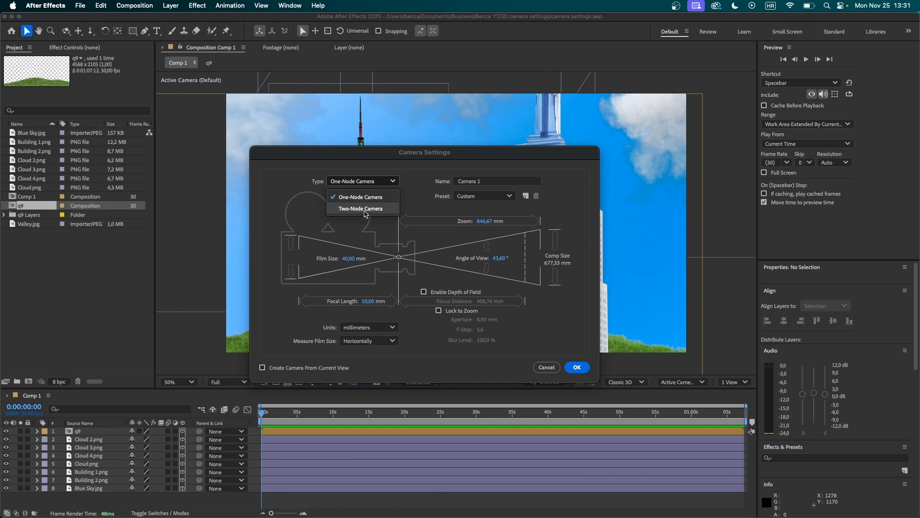
click(576, 367)
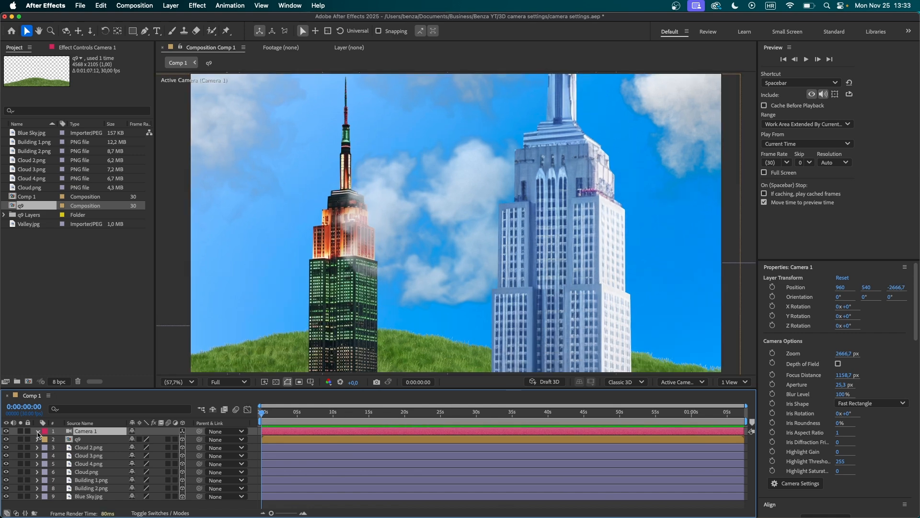
Expand Camera 1's transform properties and deselect the layer
click(38, 430)
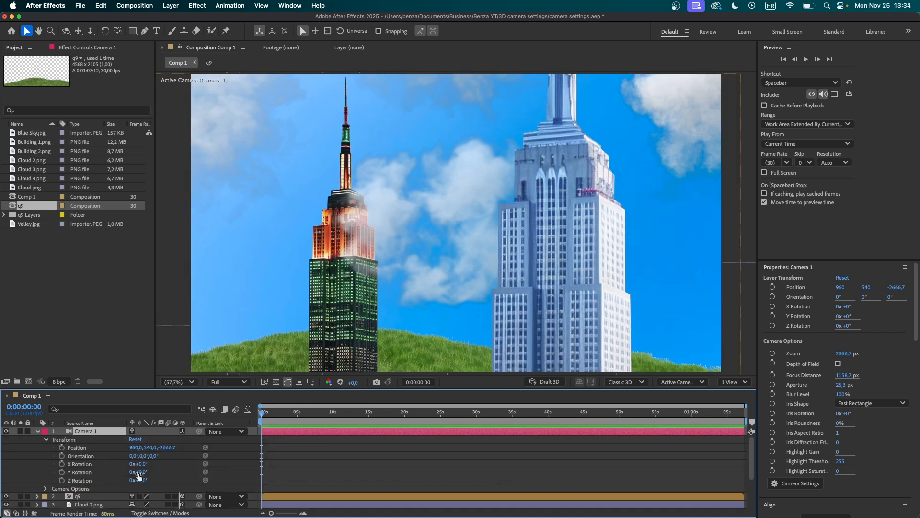
click(392, 474)
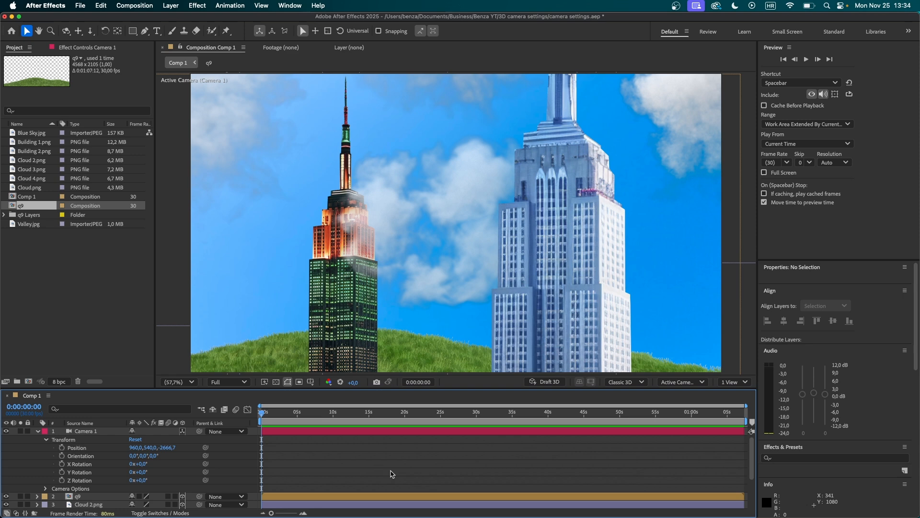
Switch the viewer layout to 2 Views: active camera beside Custom View 1
click(731, 381)
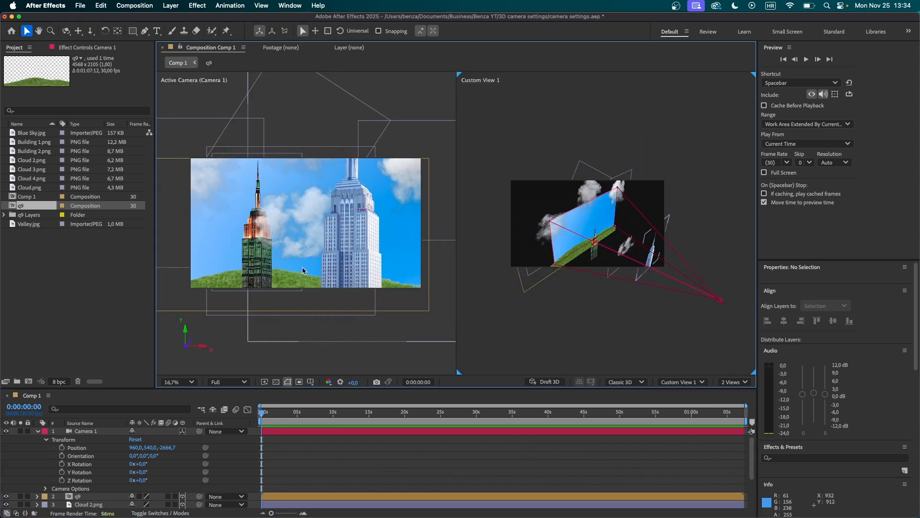
mouse_move(562, 225)
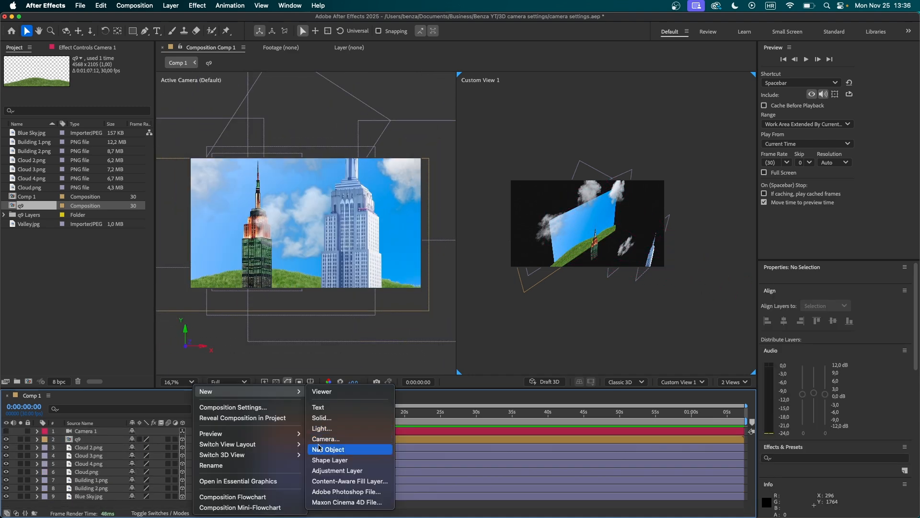
Create Camera 2 as a two-node camera and expand its transform properties
click(326, 438)
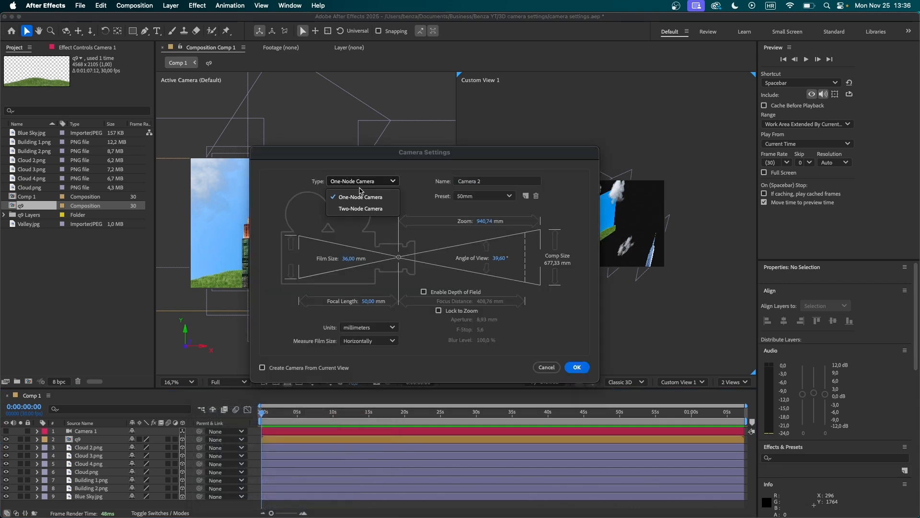
click(576, 367)
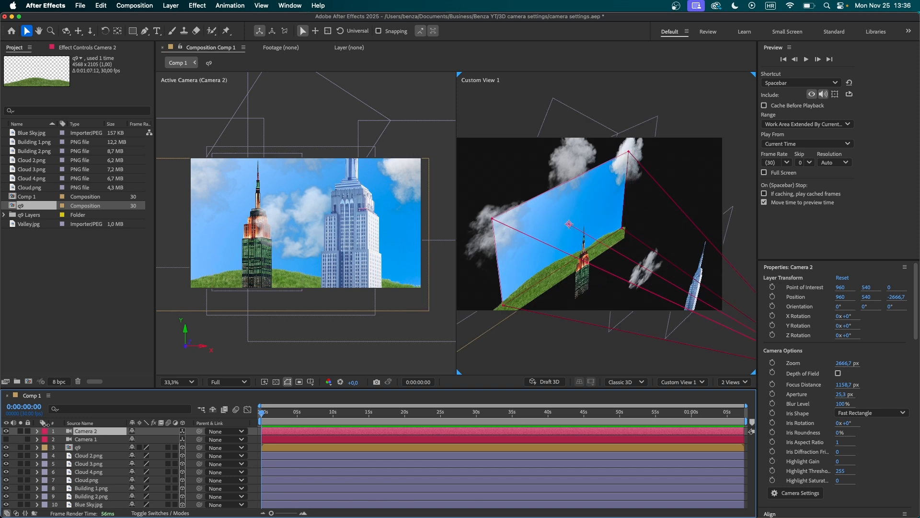
click(37, 430)
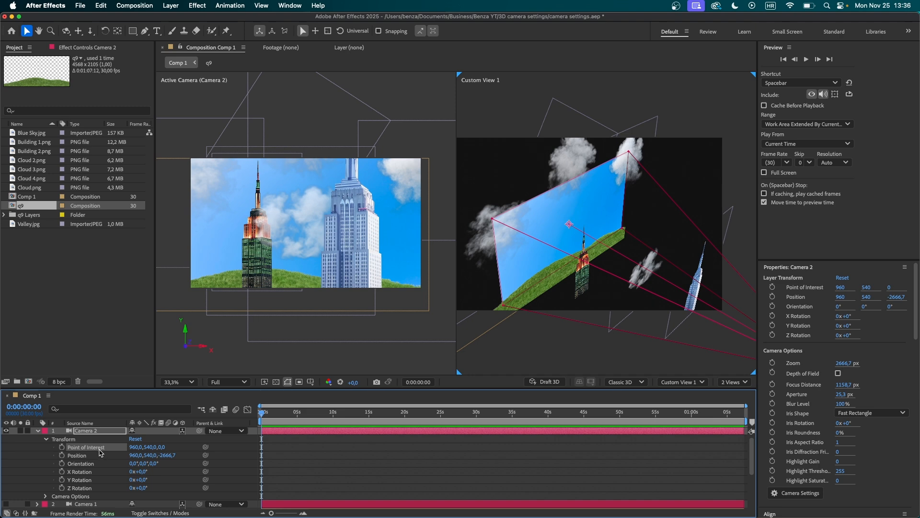
mouse_move(707, 233)
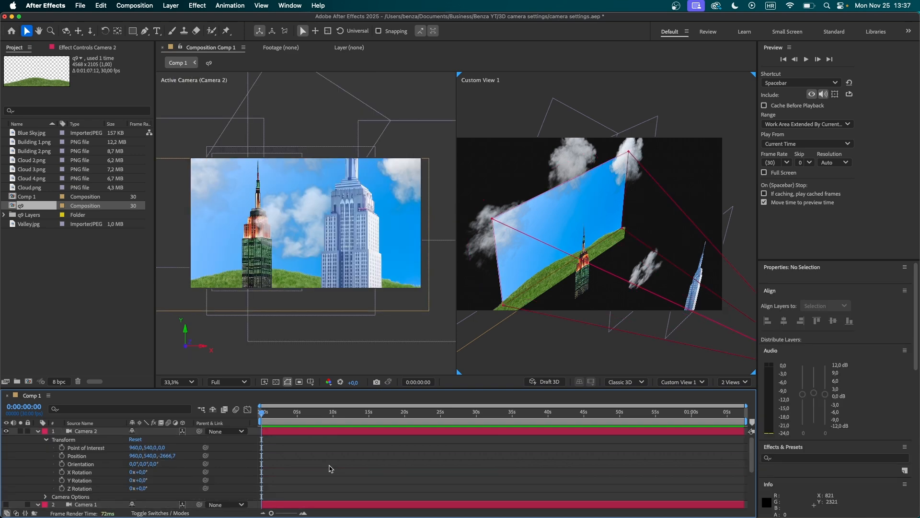
Select the Camera 2 layer in the timeline for removal
click(87, 430)
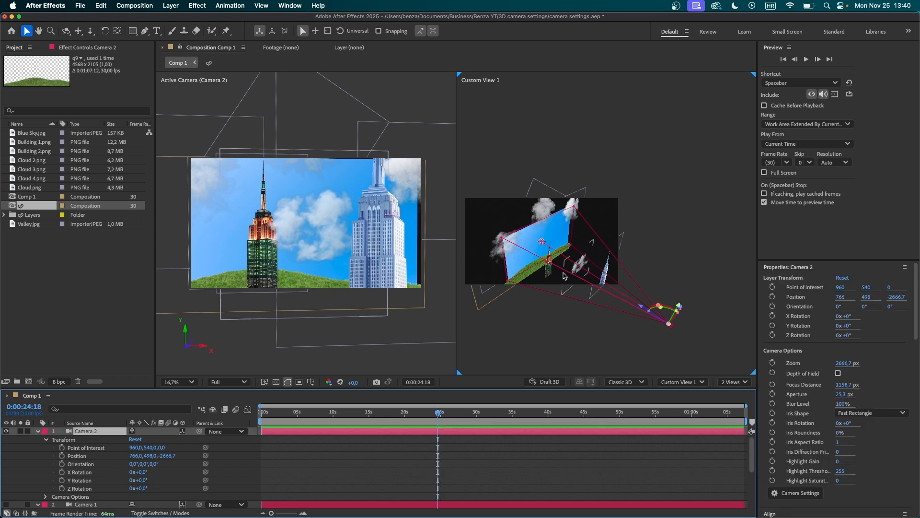
mouse_move(542, 268)
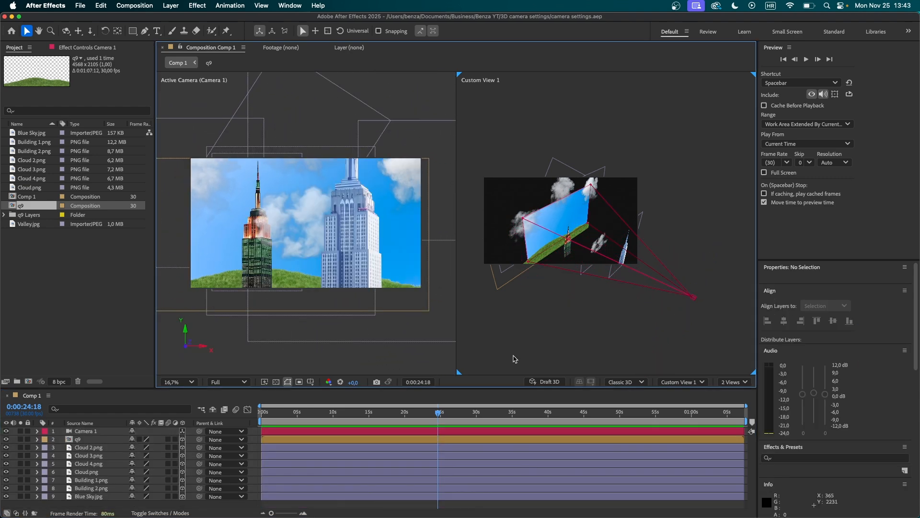
Select Camera 1 and bring up its Camera Settings window
click(86, 430)
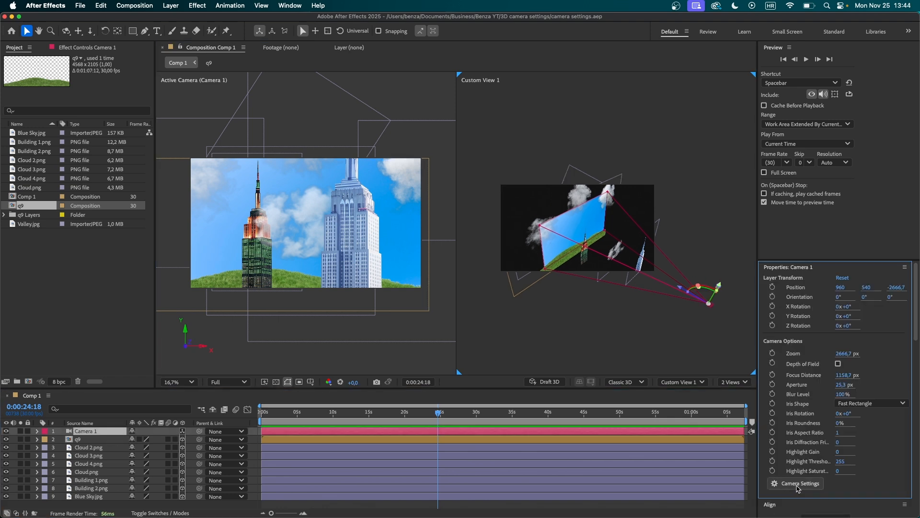
click(799, 484)
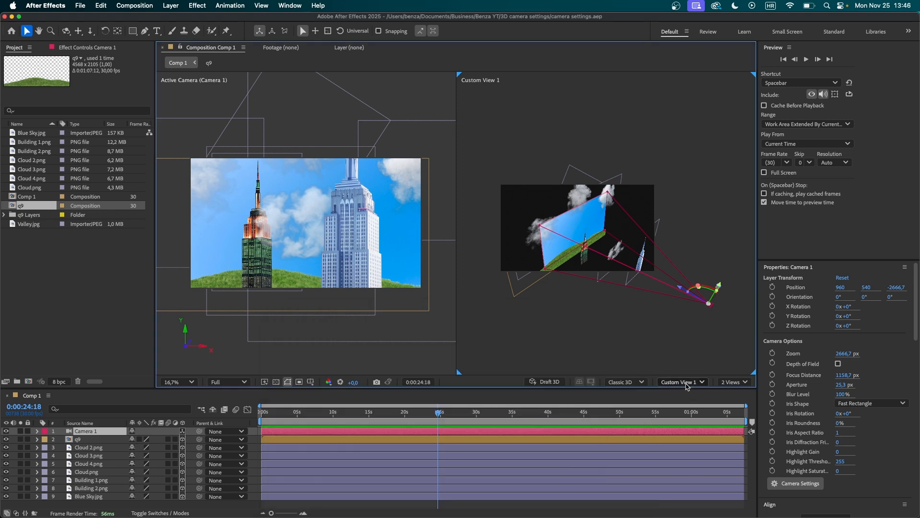
Set the second view to show the scene from the Top
click(681, 382)
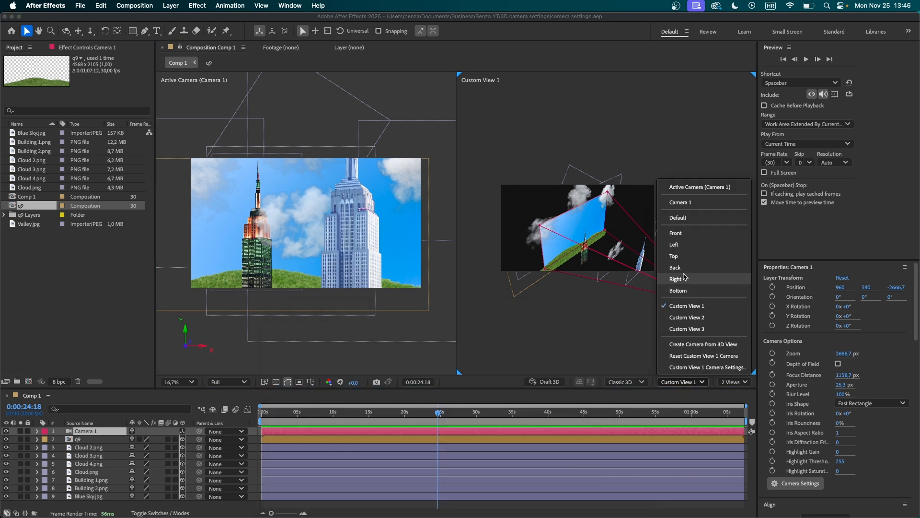
click(707, 367)
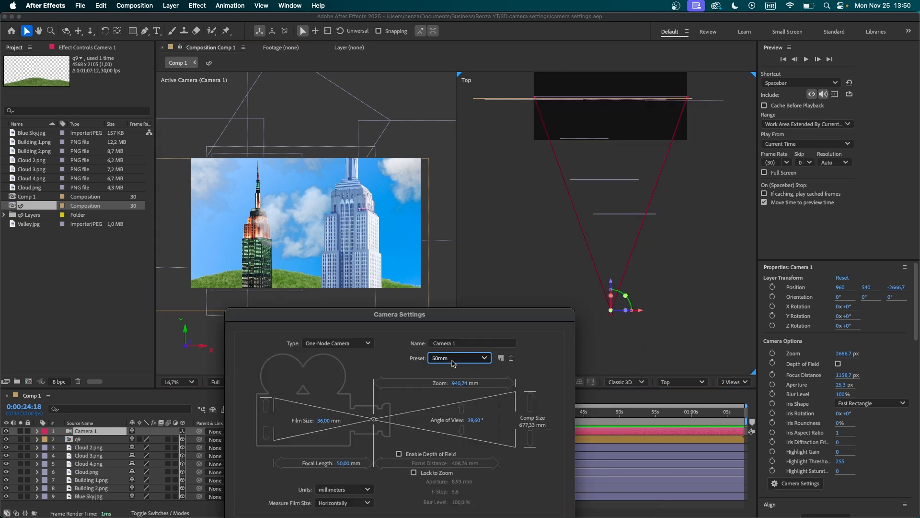
Try a wider 27 mm focal length for Camera 1, then return to the 50mm preset
click(459, 358)
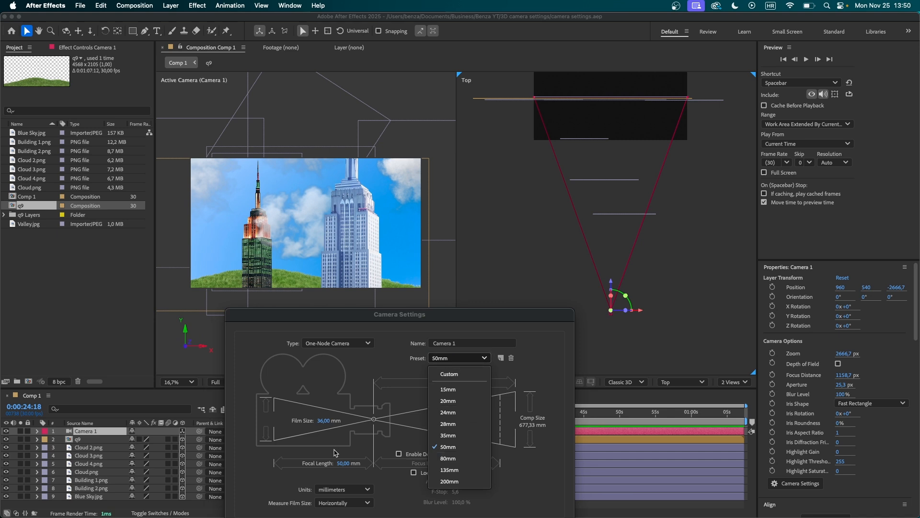
click(448, 446)
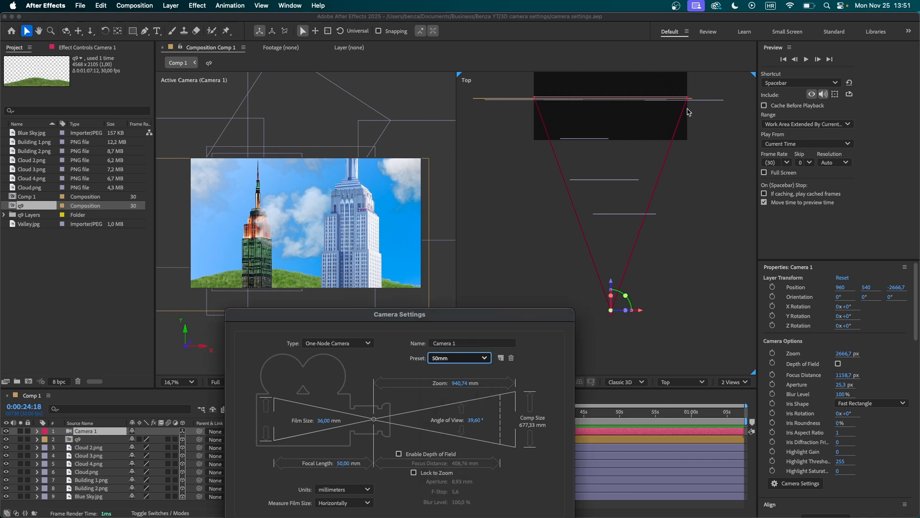
mouse_move(713, 239)
text(27)
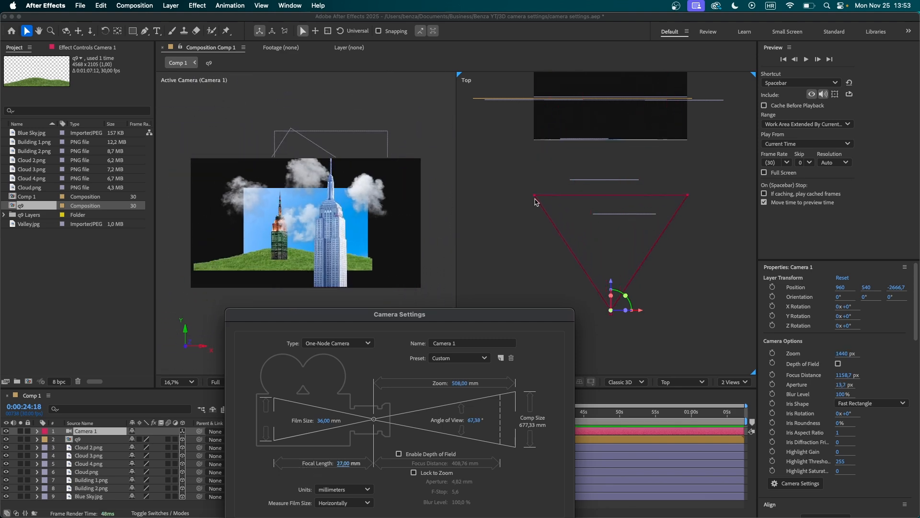
mouse_move(666, 255)
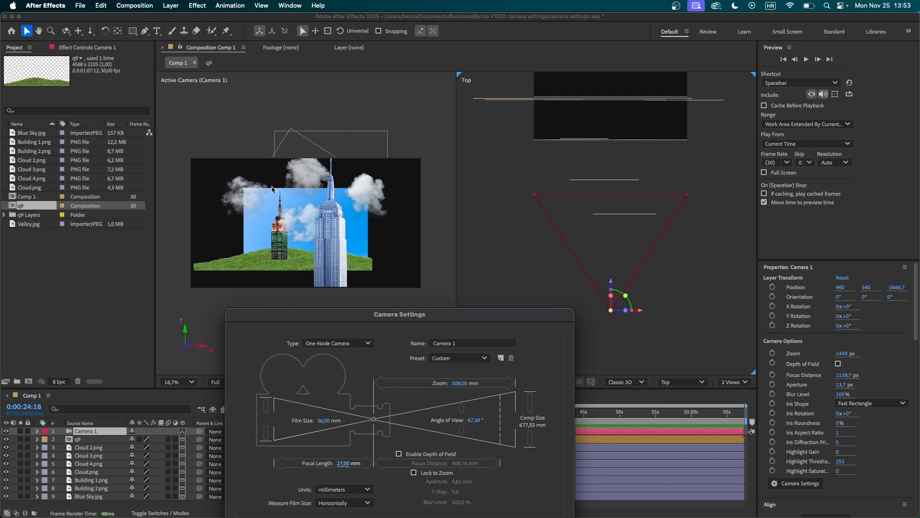
click(459, 357)
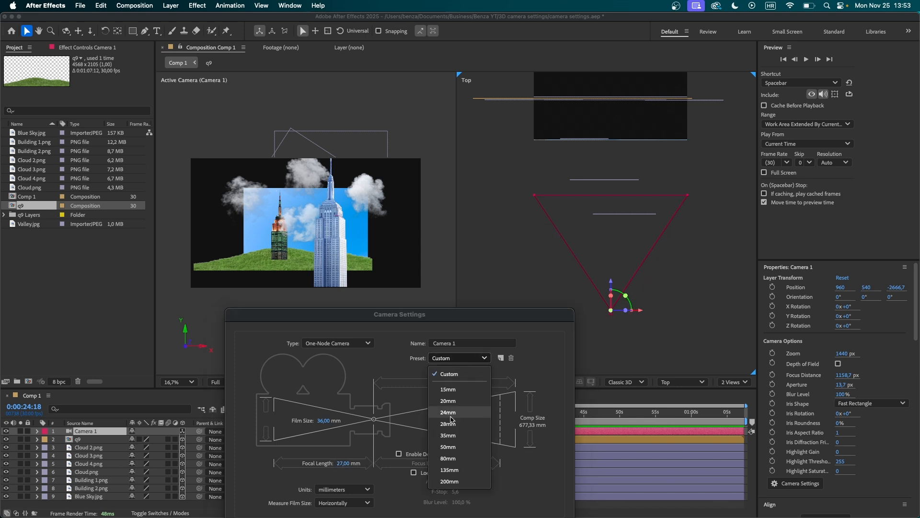
click(447, 447)
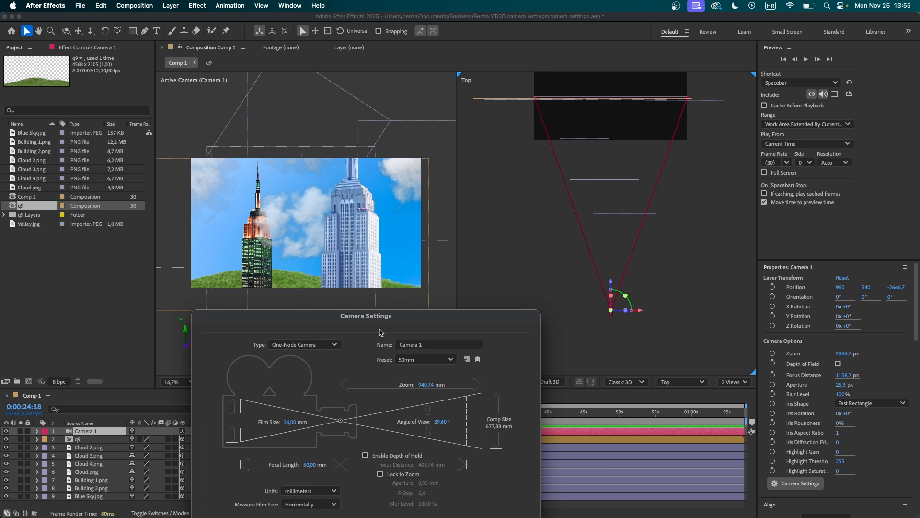
click(425, 359)
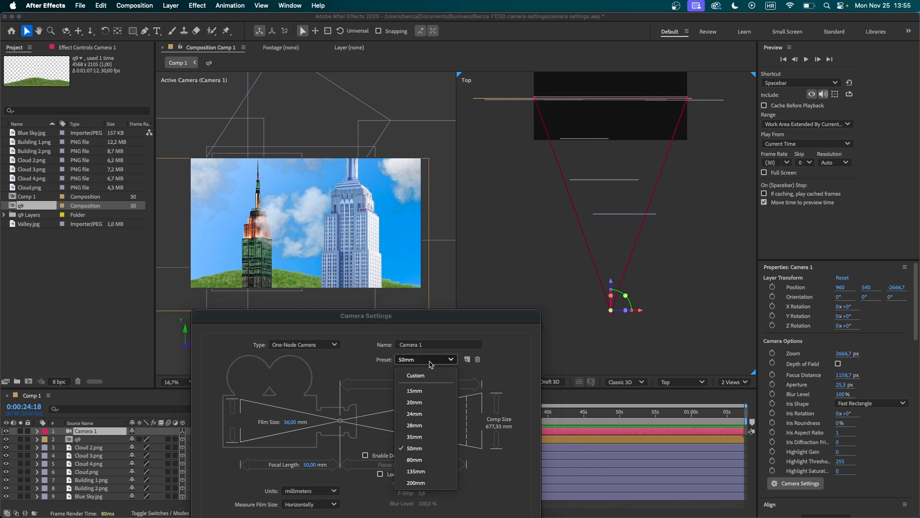
mouse_move(422, 447)
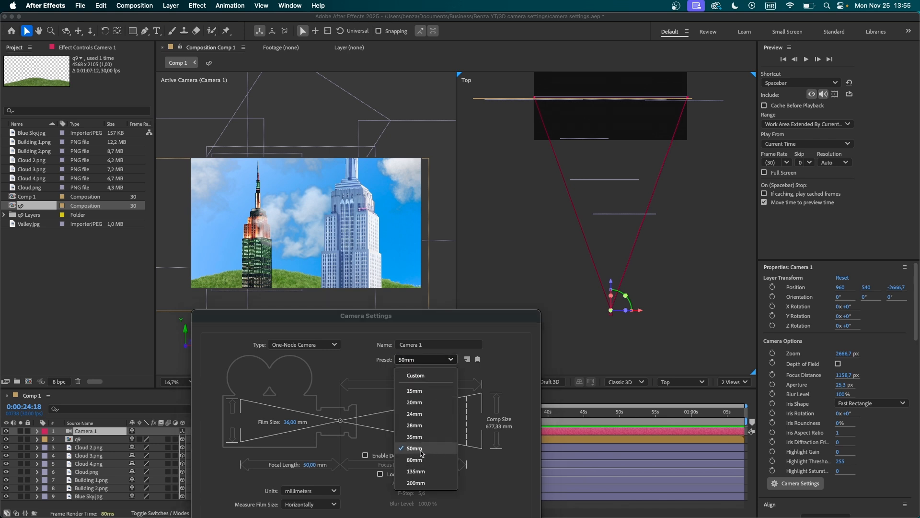
mouse_move(414, 437)
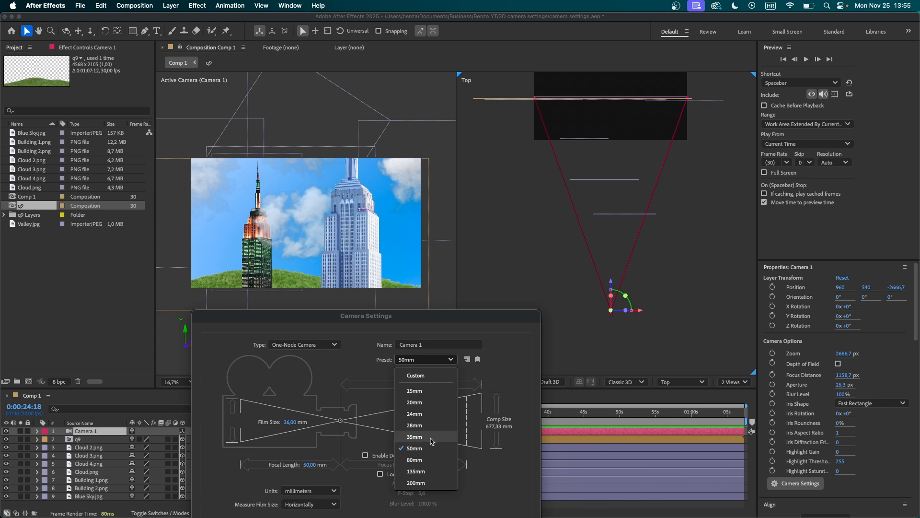
click(415, 448)
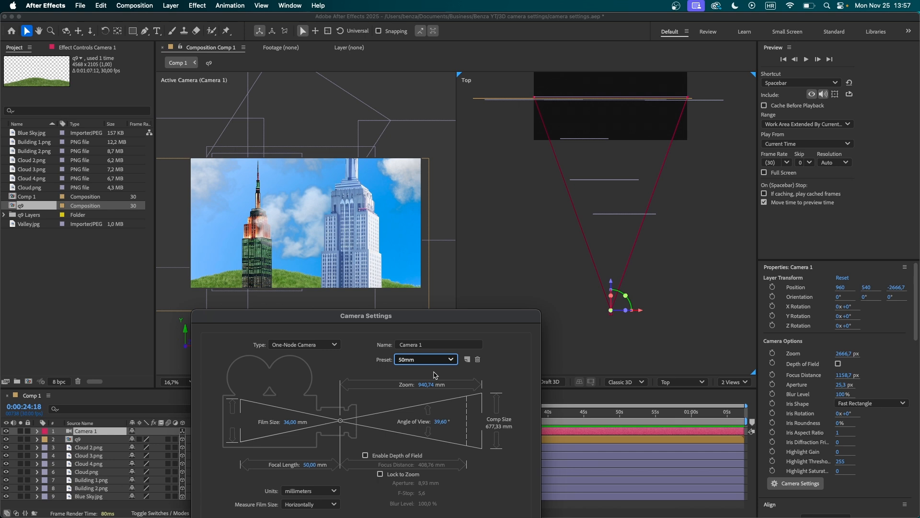
mouse_move(322, 431)
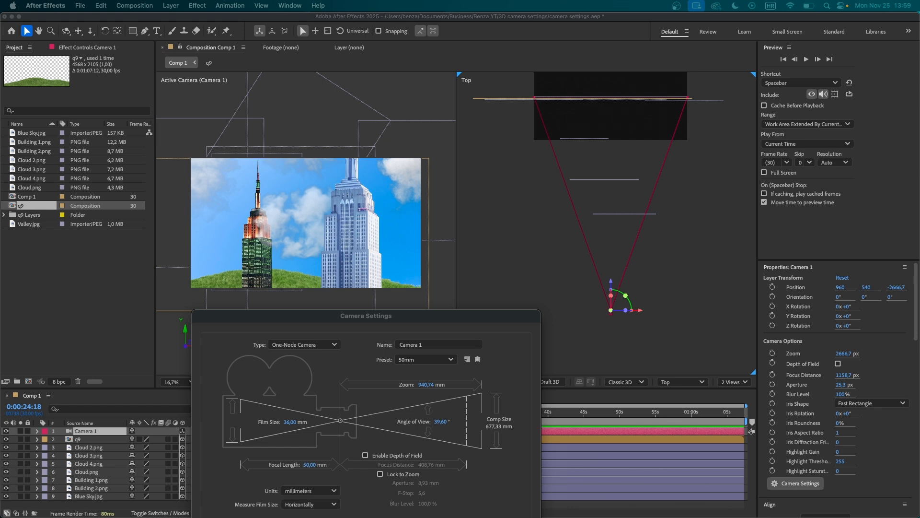
Set Camera 1's film size to 41 mm and focal length to 53 mm
triple_click(438, 344)
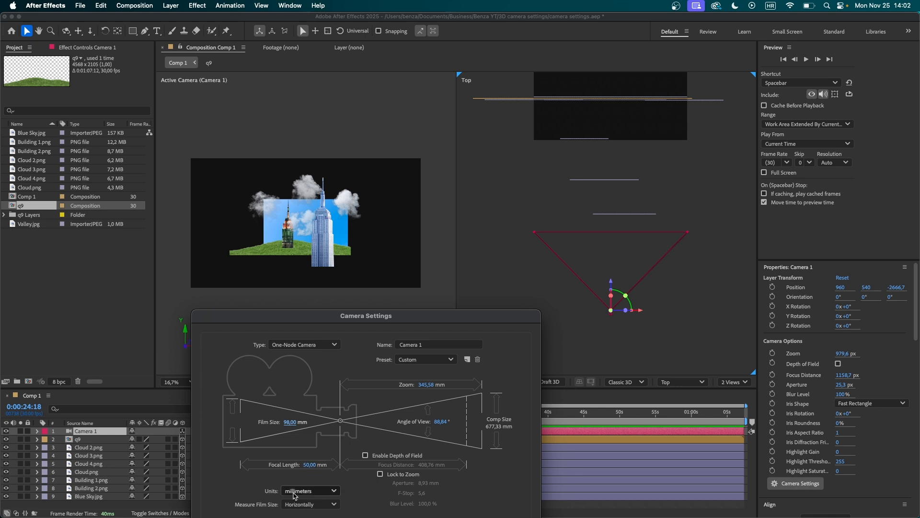
mouse_move(279, 411)
text(32)
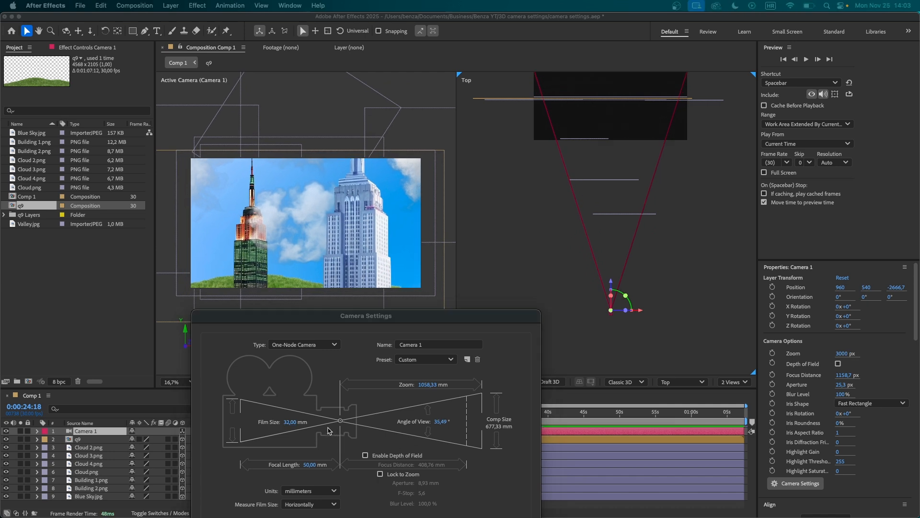
mouse_move(343, 468)
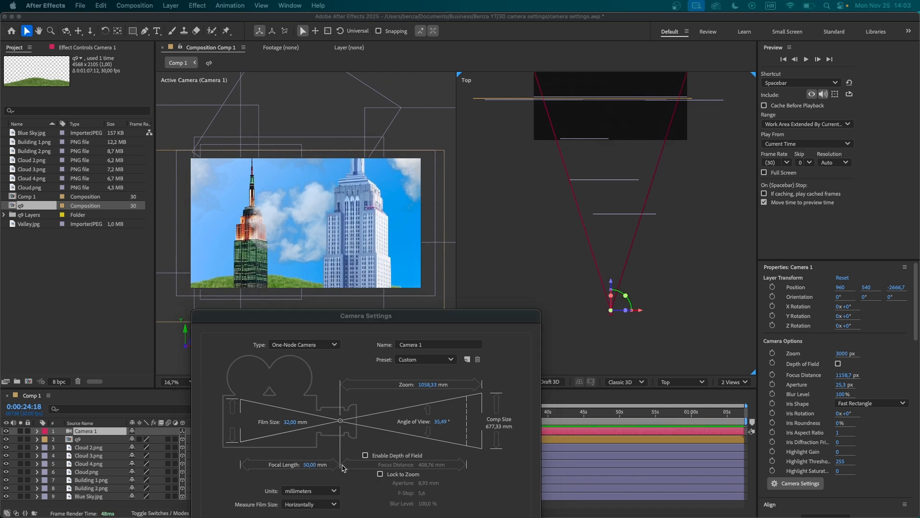
mouse_move(626, 260)
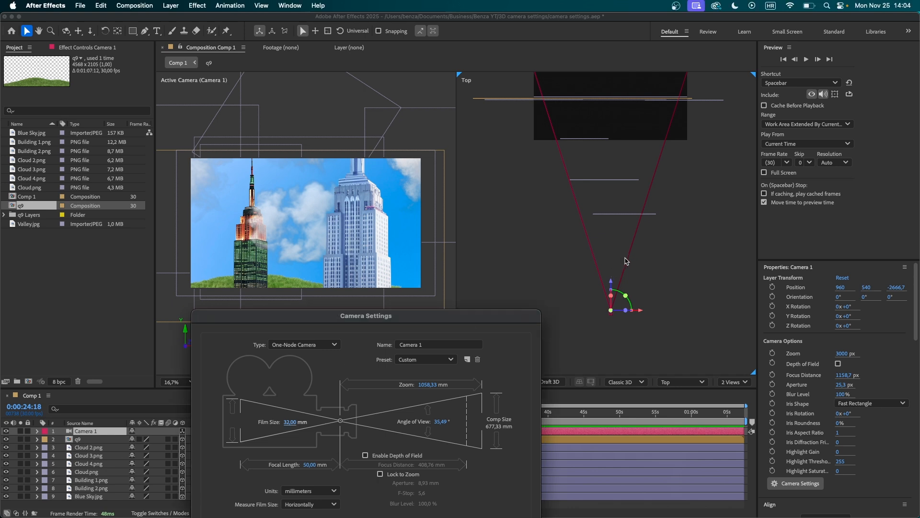
mouse_move(653, 339)
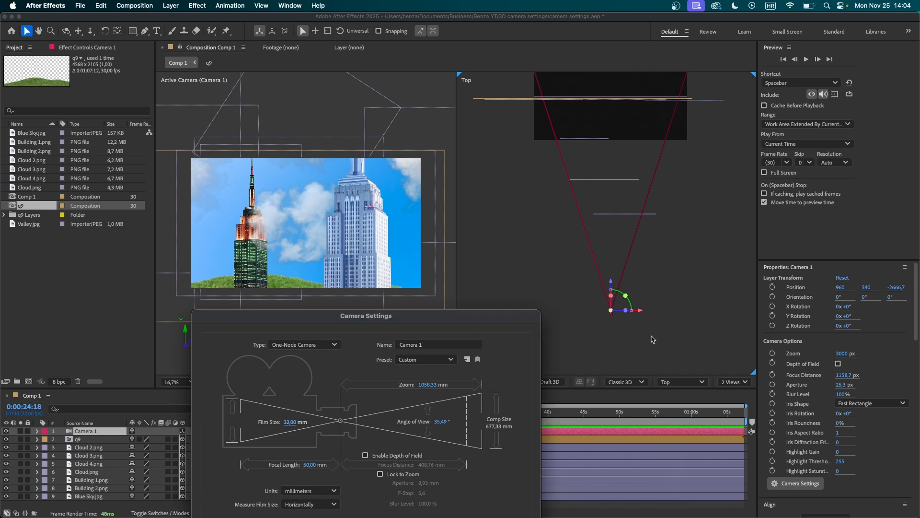
mouse_move(671, 195)
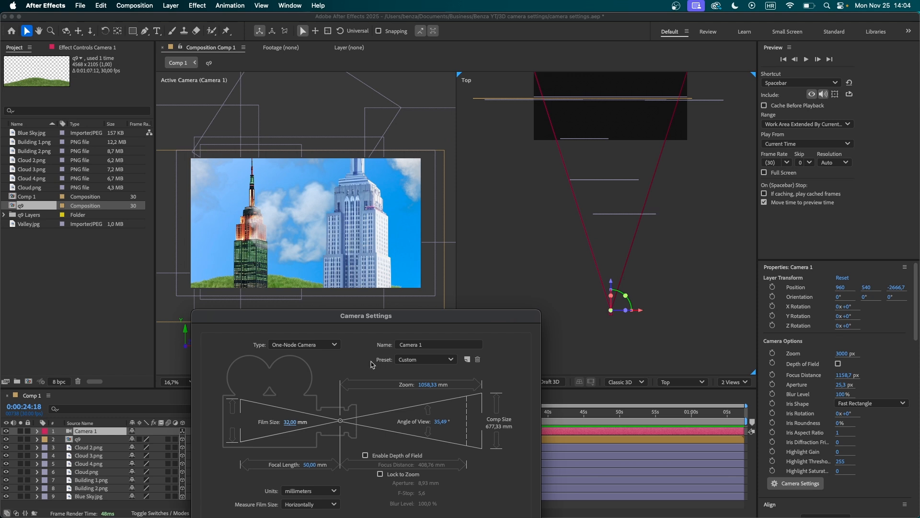
mouse_move(336, 415)
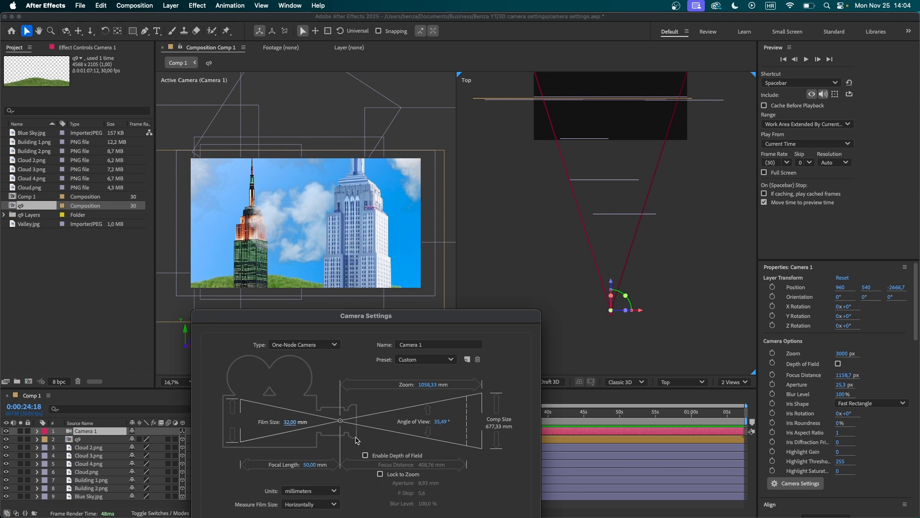
mouse_move(353, 420)
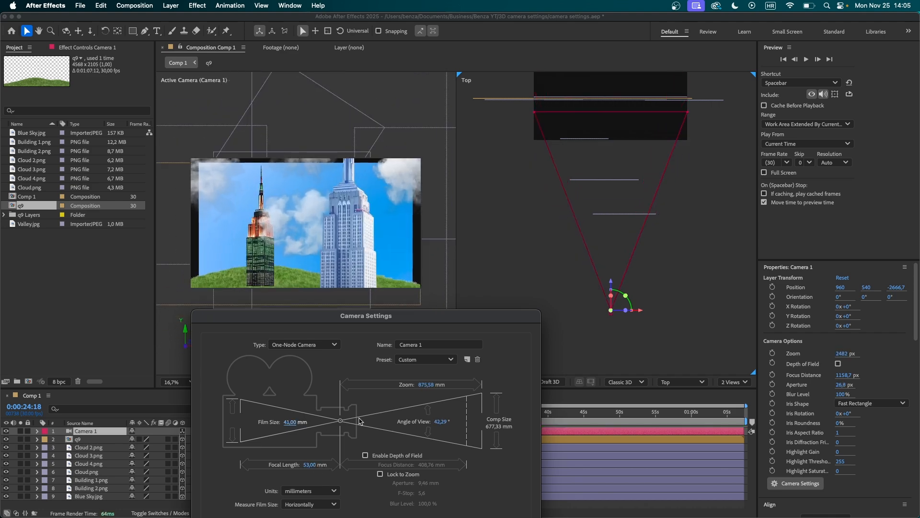
mouse_move(462, 417)
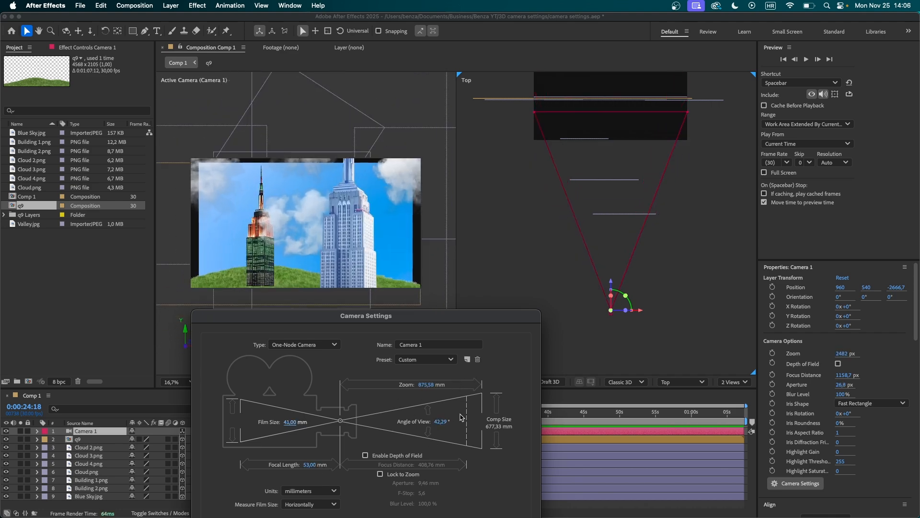
click(422, 358)
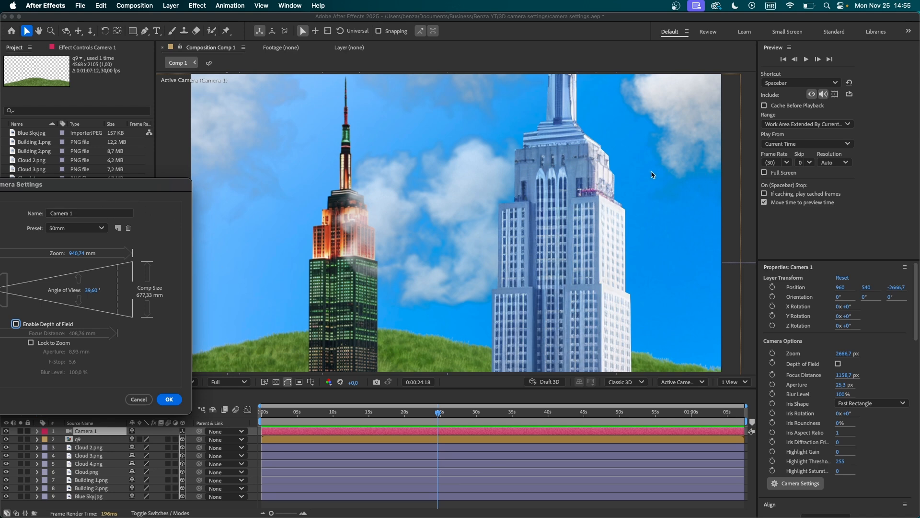
mouse_move(426, 314)
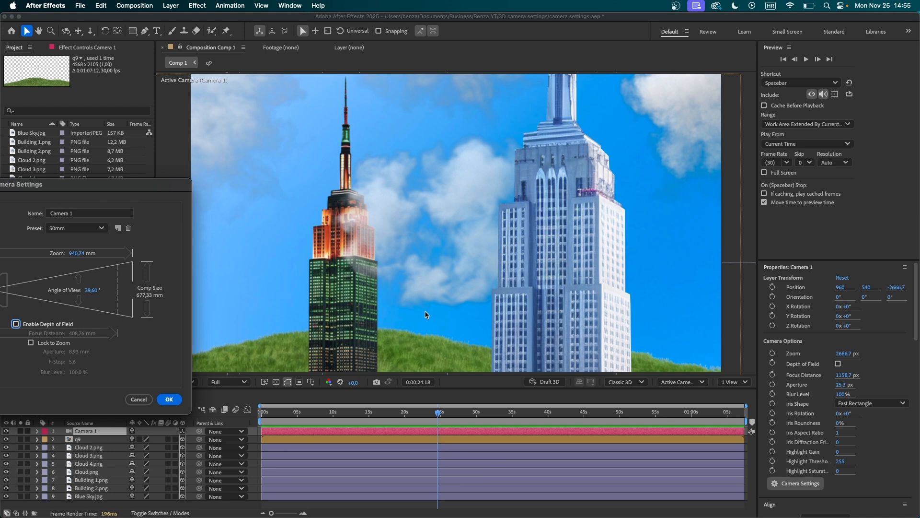
mouse_move(47, 326)
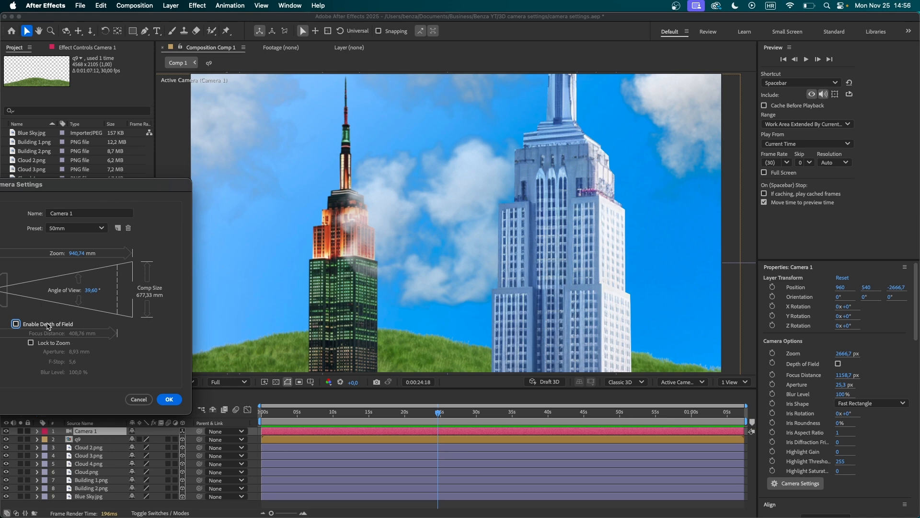
Enable Depth of Field on Camera 1 and lock the focus distance to its 940.74 mm zoom
click(16, 323)
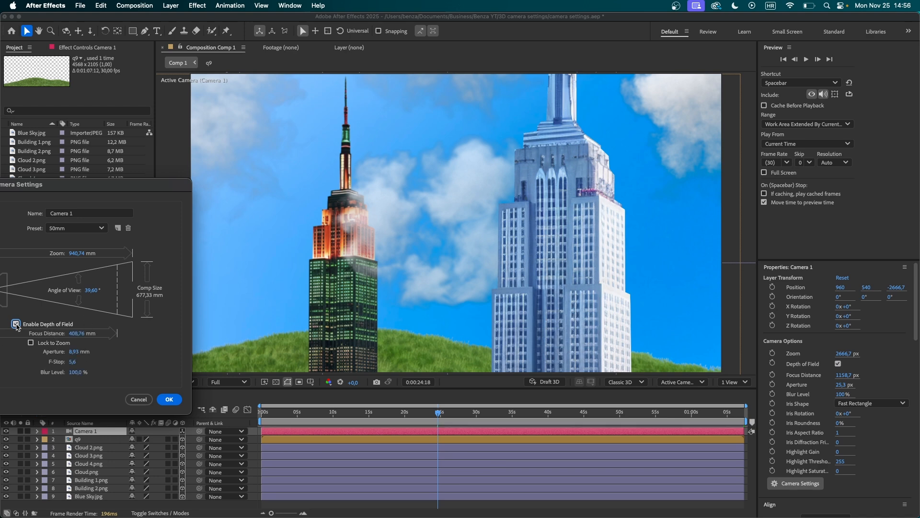
click(31, 342)
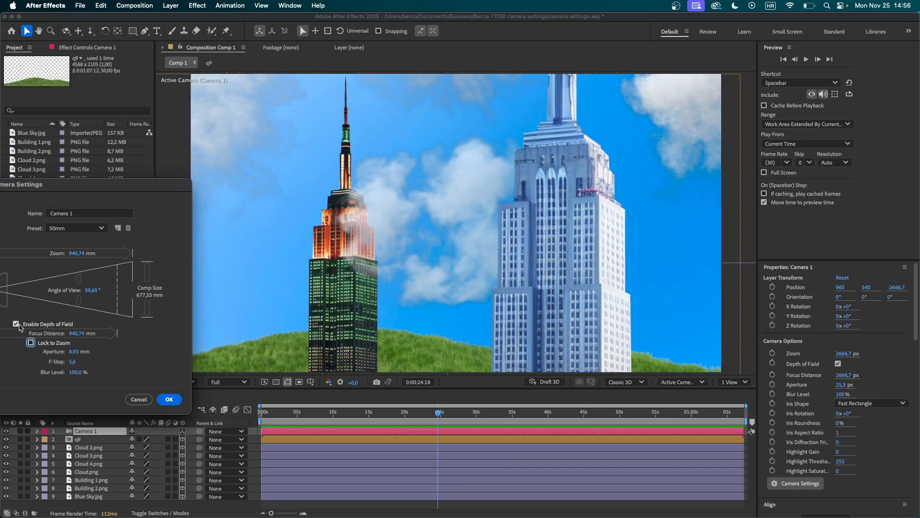
mouse_move(100, 361)
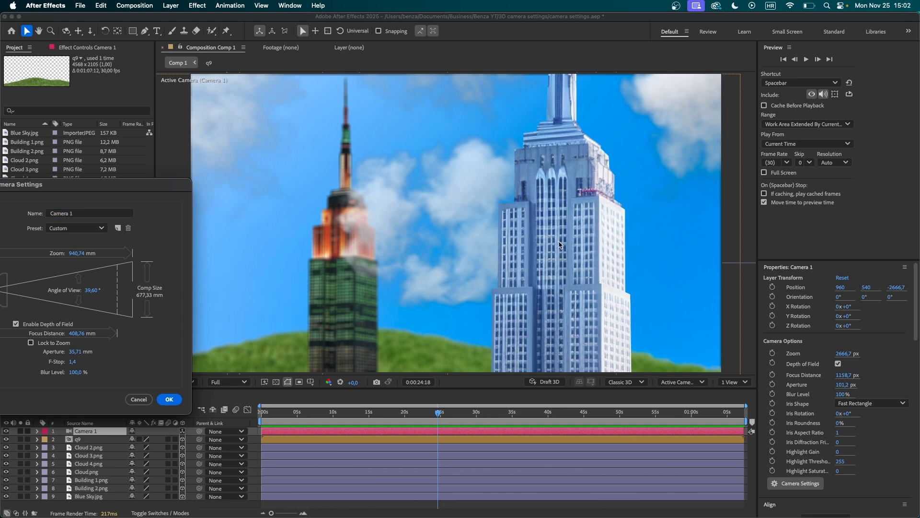
mouse_move(557, 269)
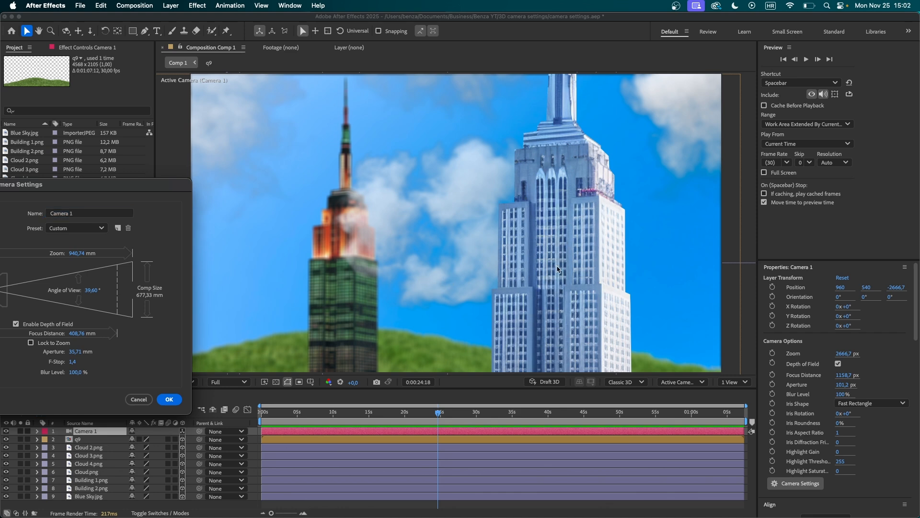
mouse_move(437, 276)
text(421)
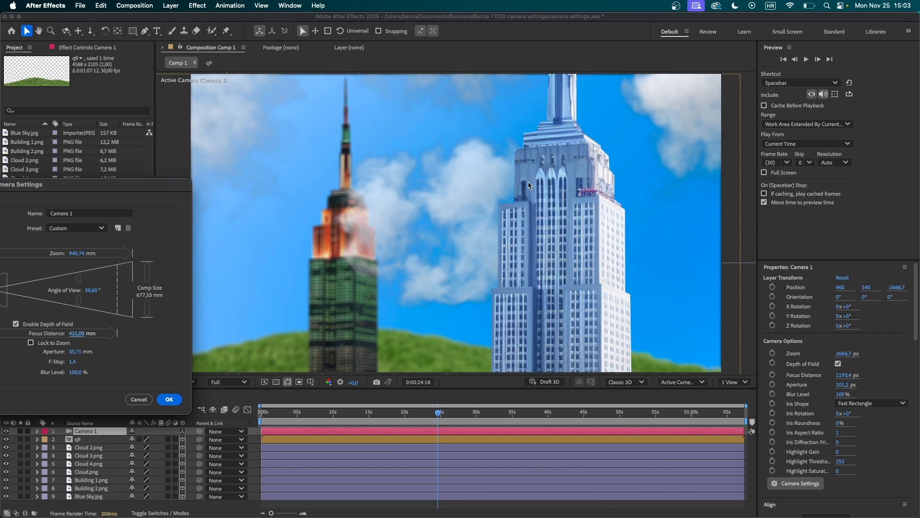
mouse_move(555, 274)
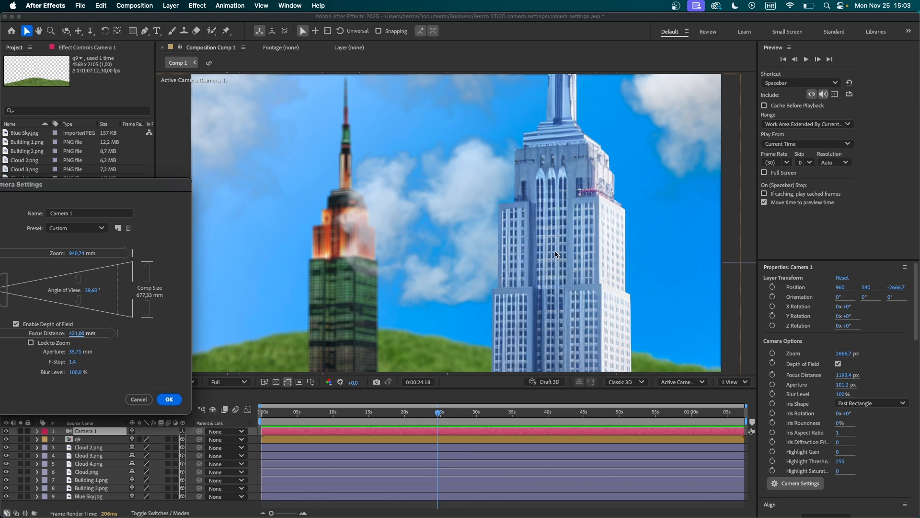
mouse_move(112, 347)
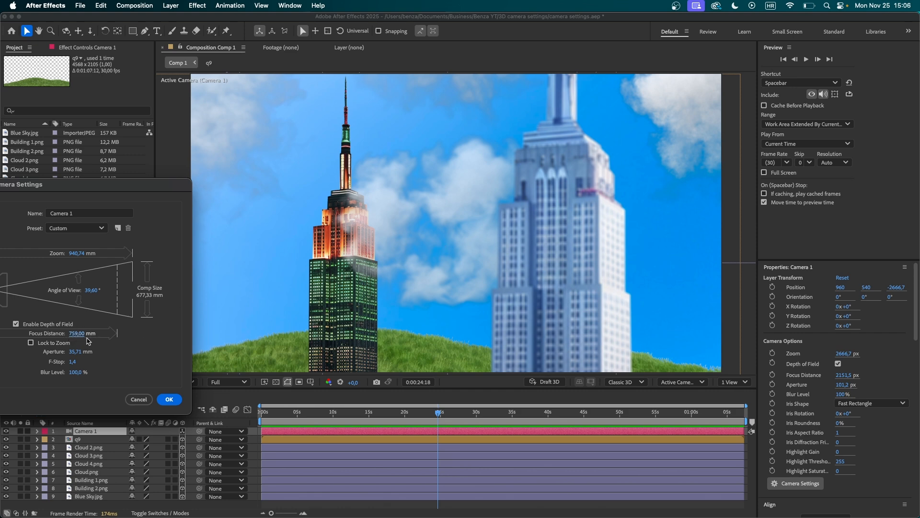
mouse_move(136, 332)
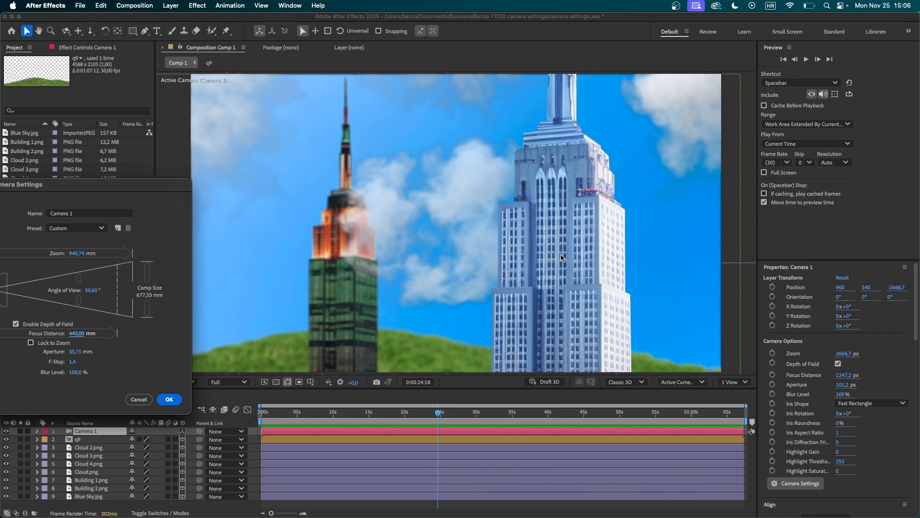
mouse_move(422, 298)
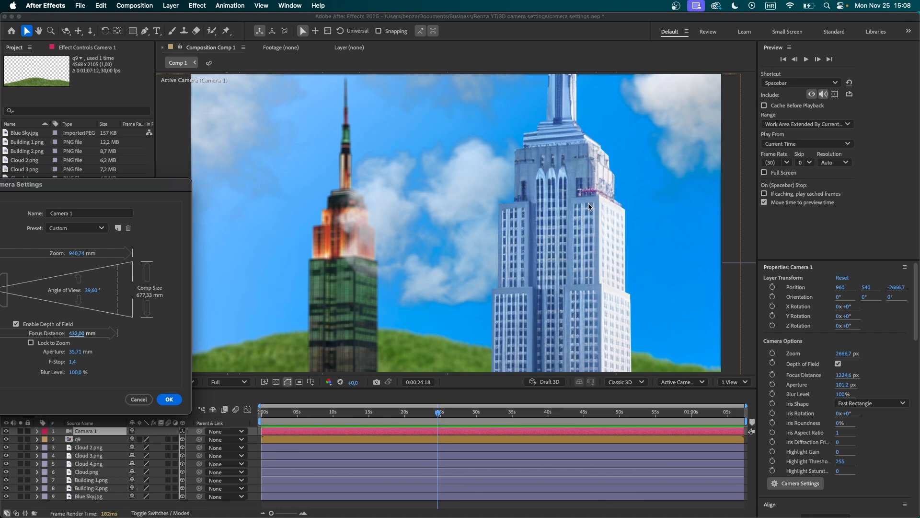
mouse_move(111, 381)
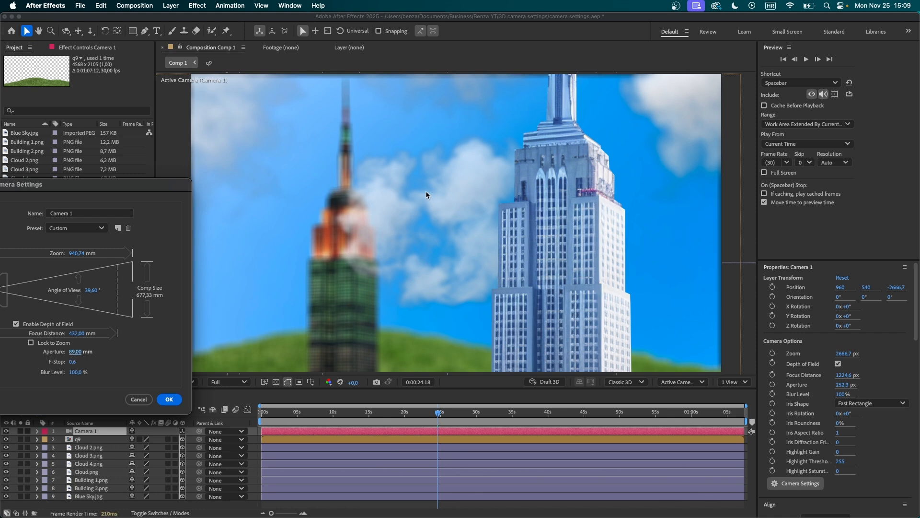
mouse_move(429, 204)
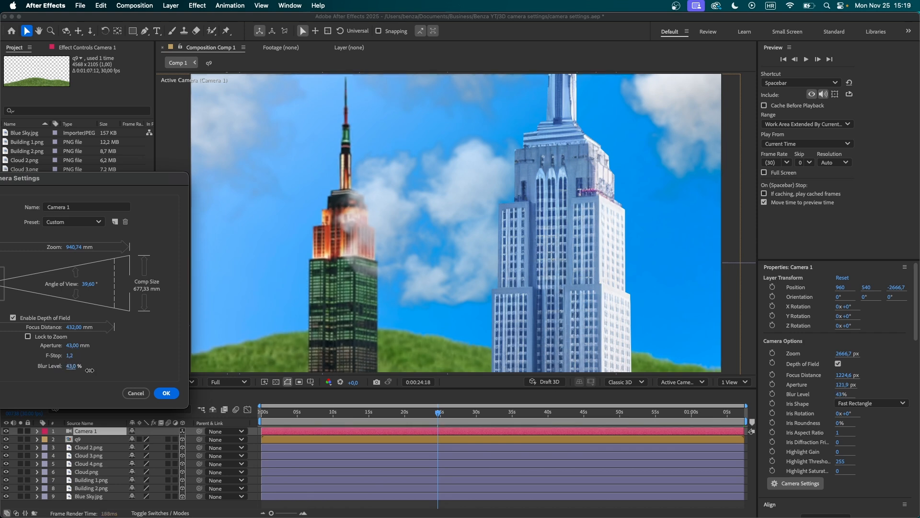
Confirm Camera 1's 43 mm aperture and 43% blur level in Camera Settings
click(166, 393)
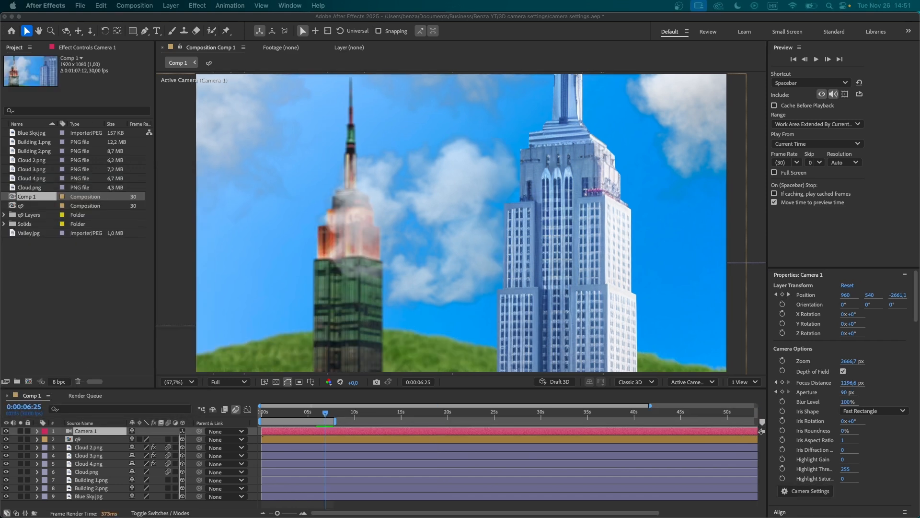
mouse_move(479, 234)
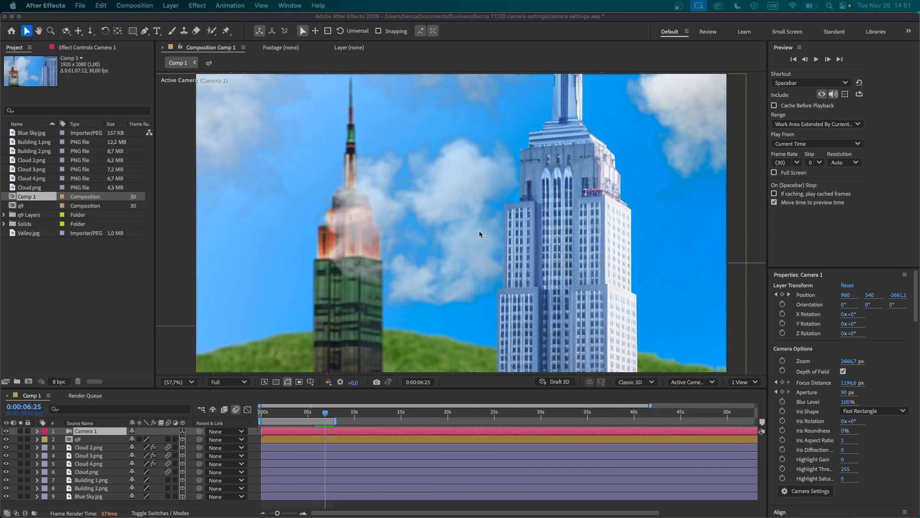
mouse_move(388, 238)
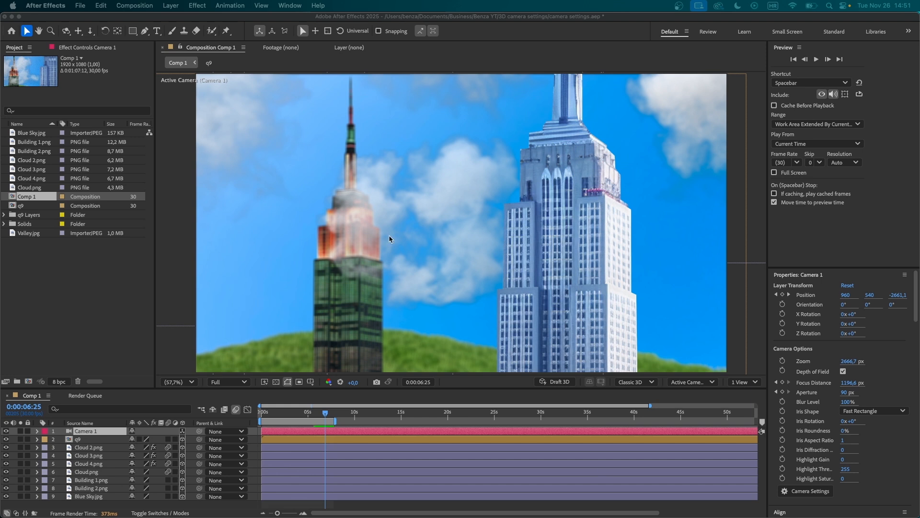